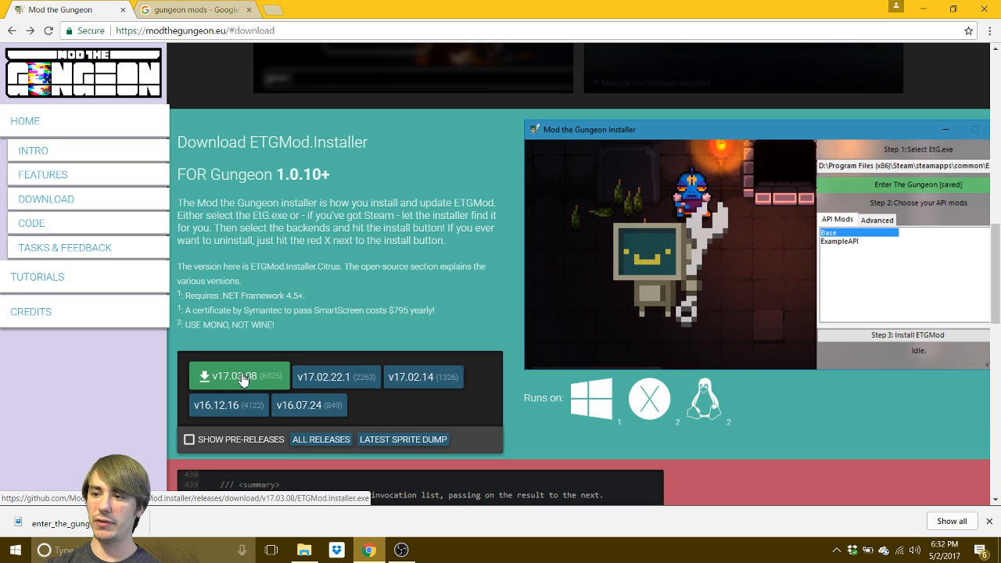
- Download the v17.03.08 ETGMod installer release from the Mod the Gungeon page
click(238, 377)
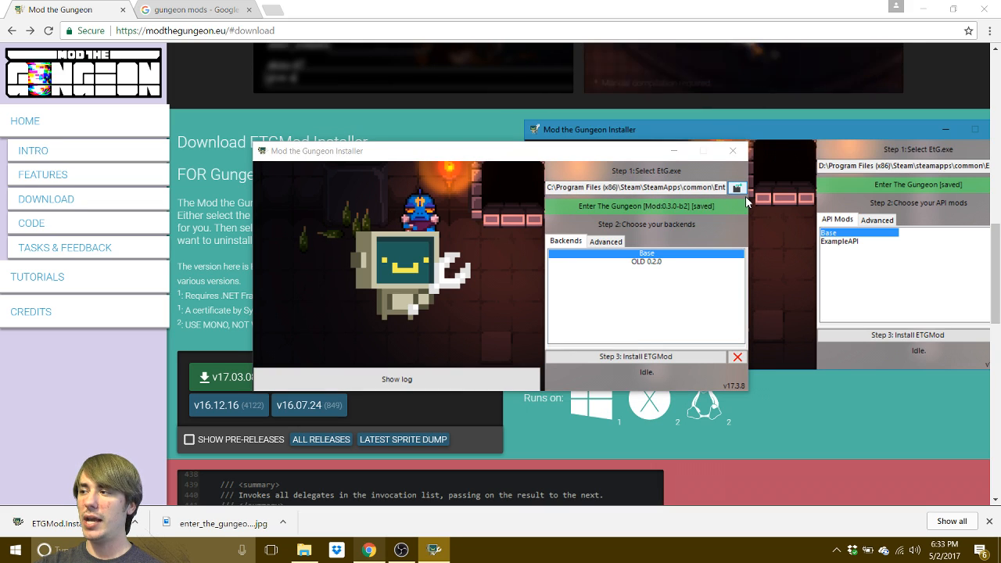
- Point Step 1 at EtG in Steam\steamapps\common\Enter the Gungeon on drive C
click(737, 188)
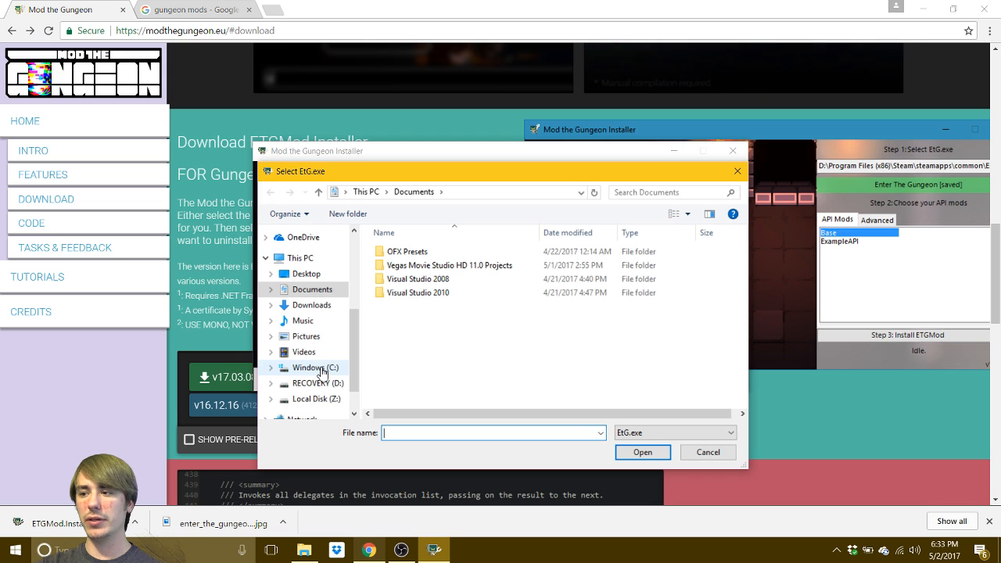
click(312, 368)
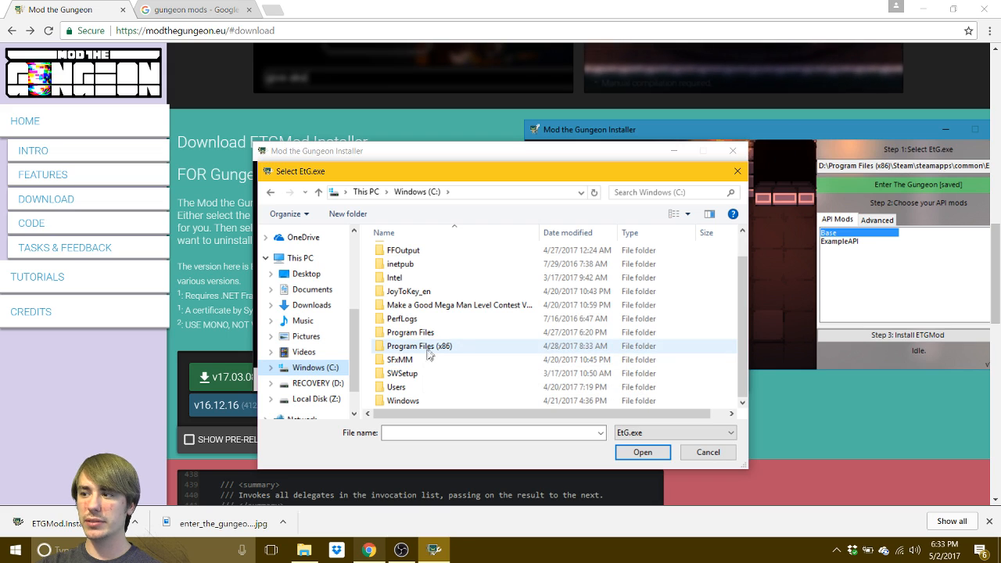
double_click(420, 346)
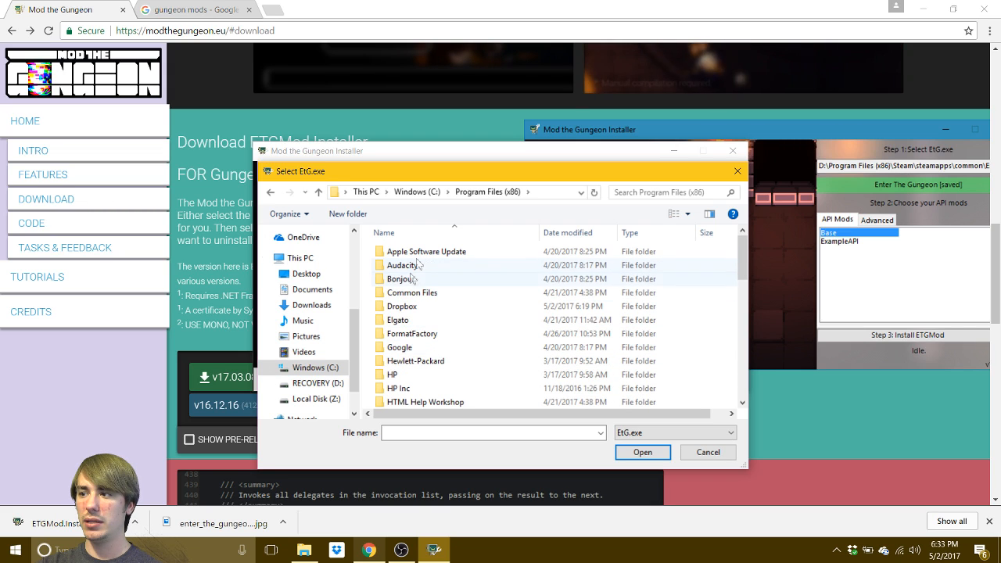
scroll(down, 3)
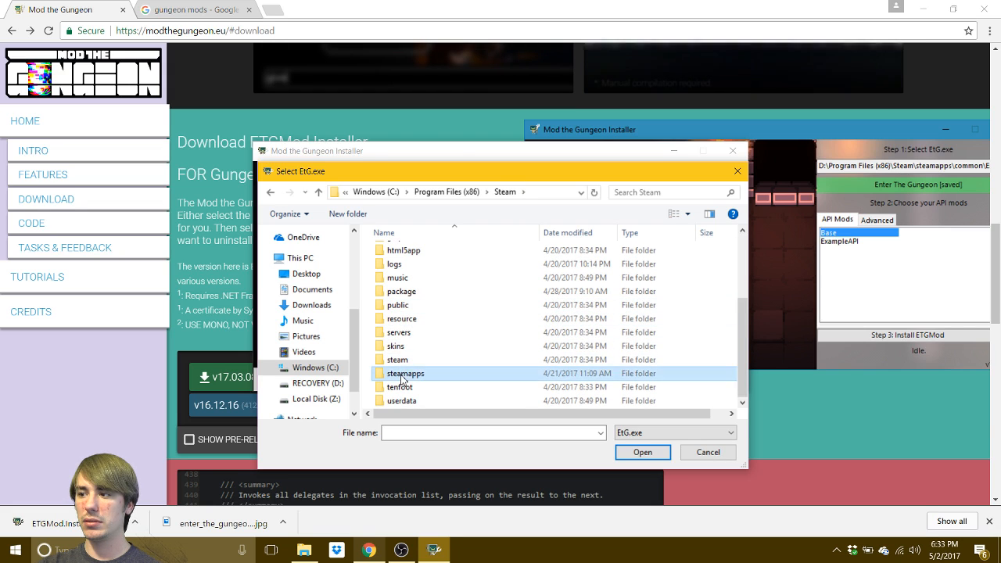
double_click(405, 373)
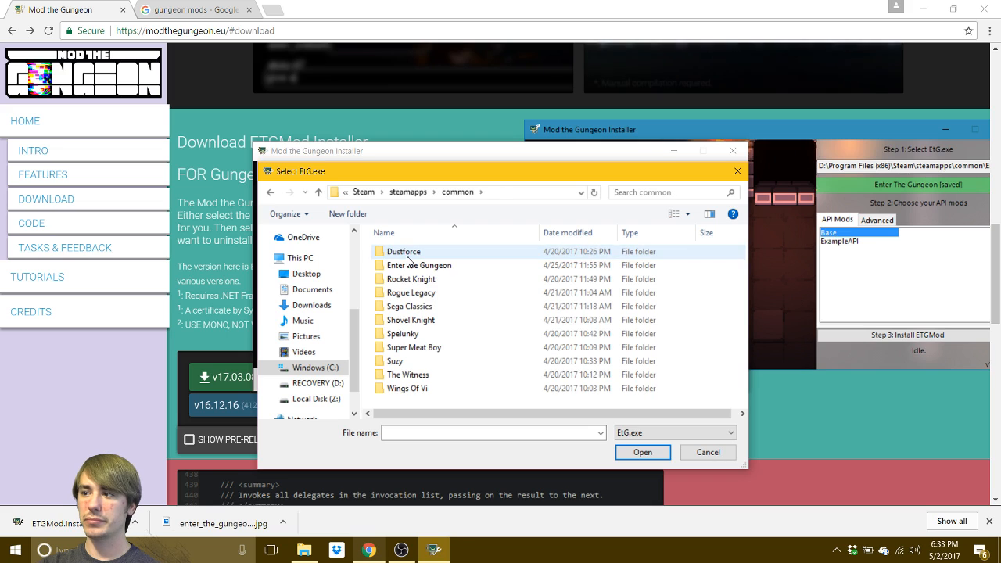
double_click(419, 265)
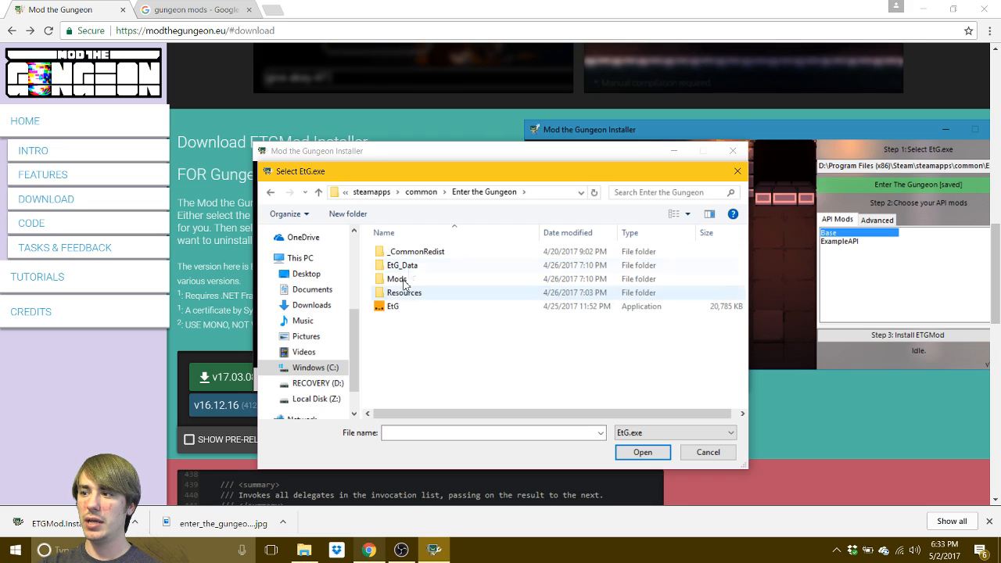
click(393, 306)
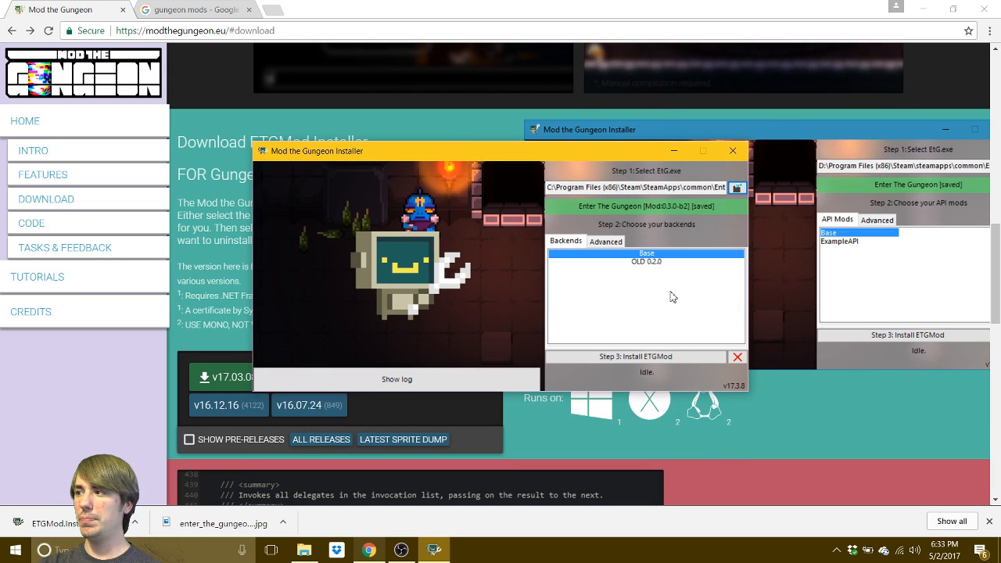
- Close the ETGMod Installer window, leaving the download page in the browser
click(646, 187)
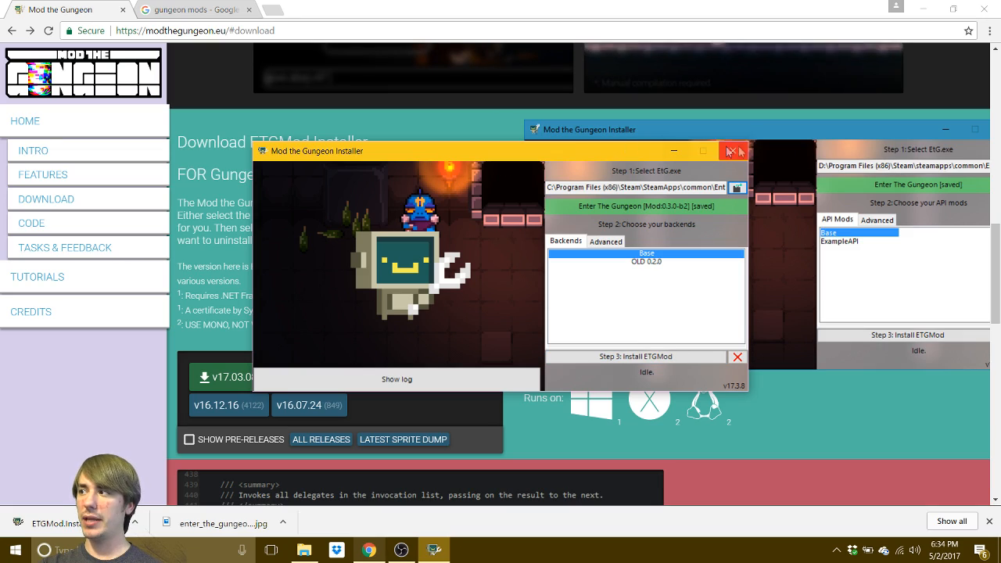
click(728, 150)
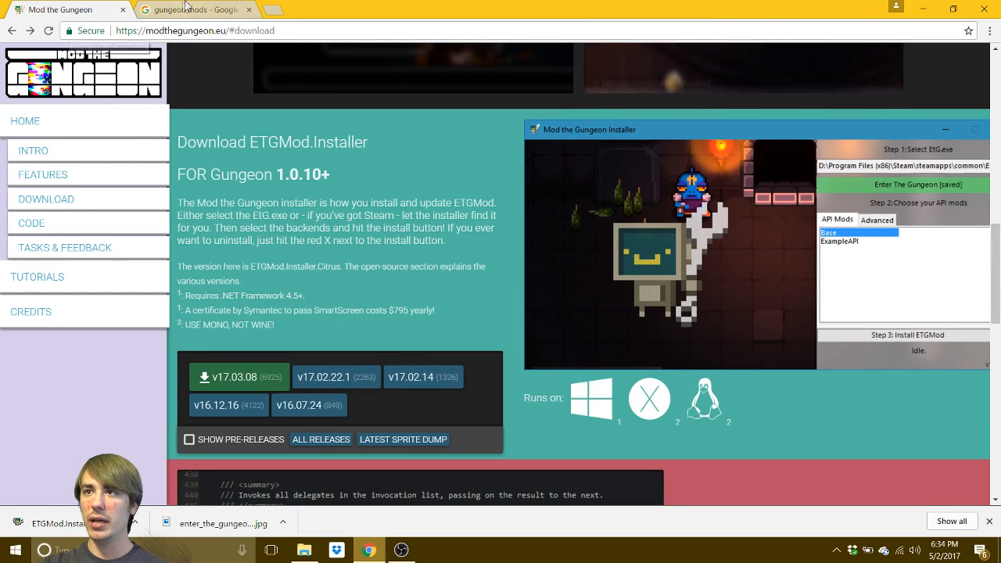
- Open the 'Mods & Downloads - Enter the Gungeon - Mod Workshop' result from the gungeon mods search
click(193, 10)
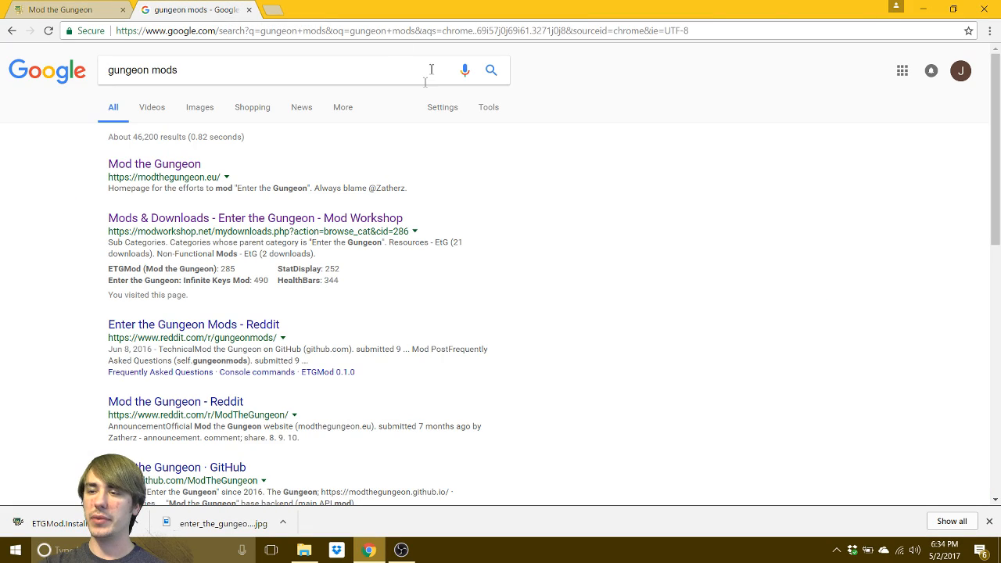
mouse_move(177, 115)
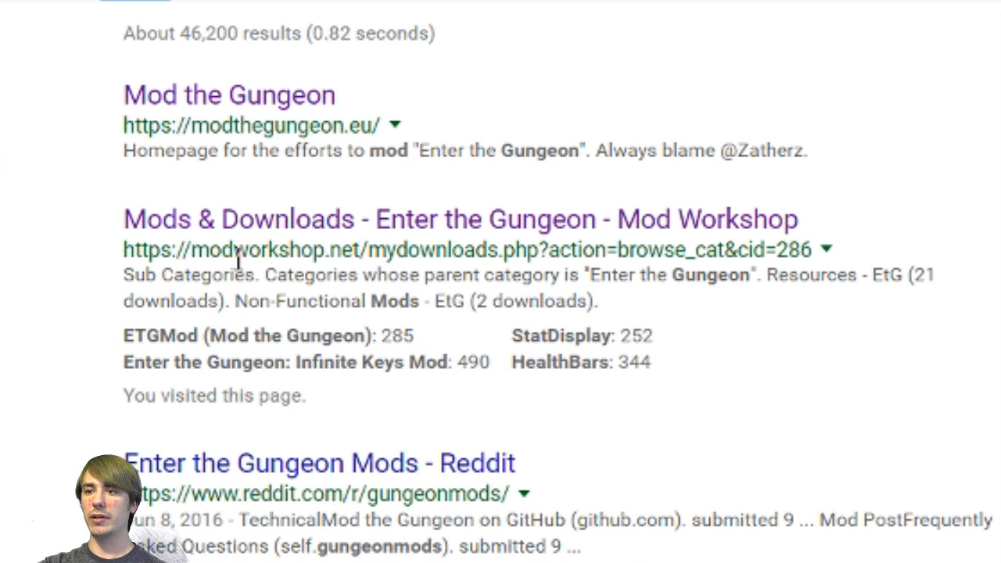
mouse_move(341, 266)
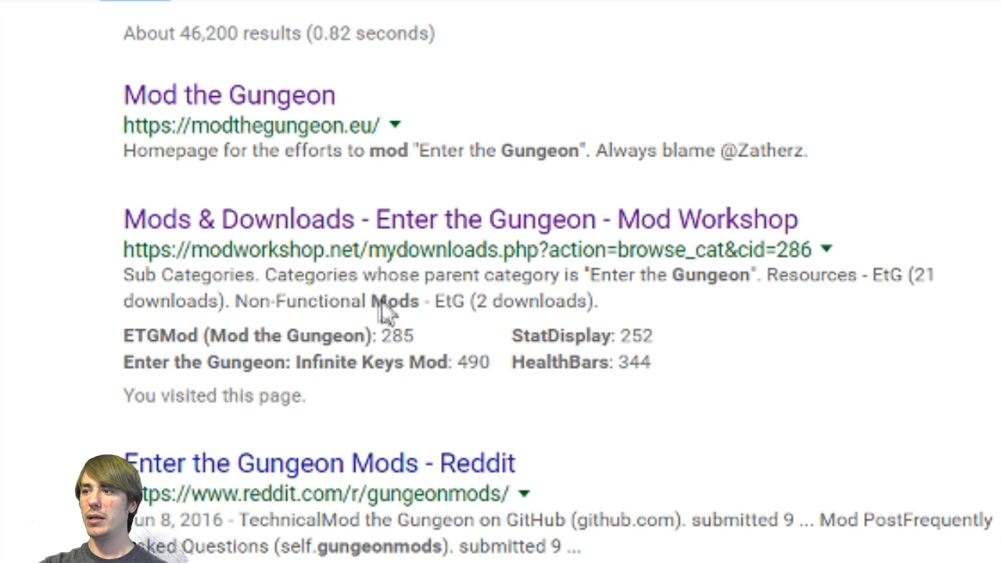
click(460, 219)
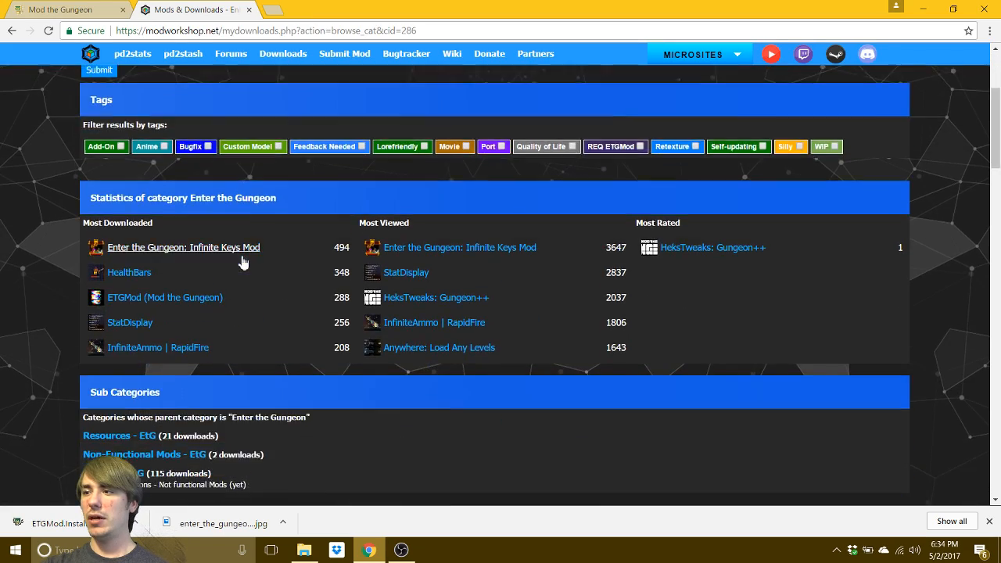
scroll(down, 3)
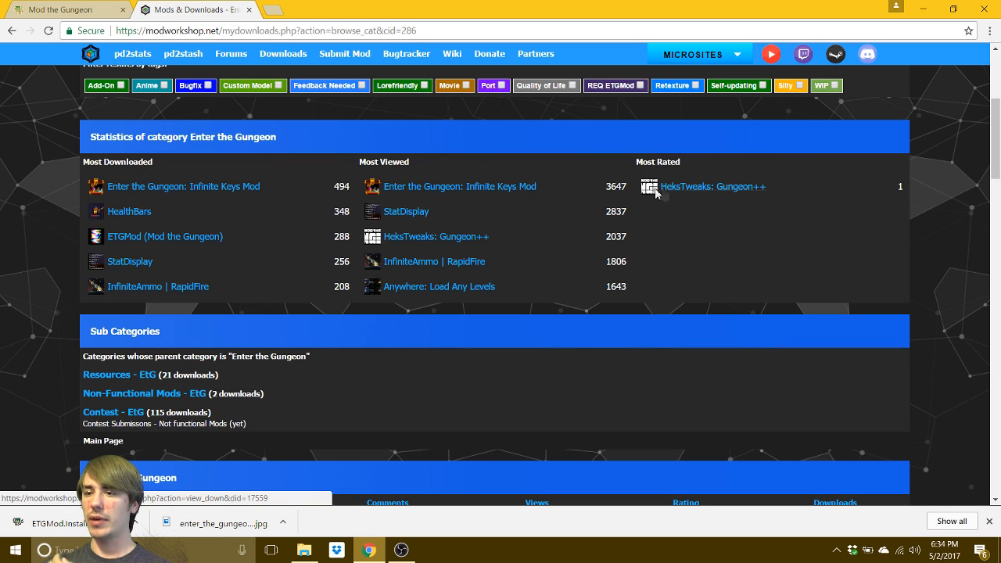
mouse_move(184, 202)
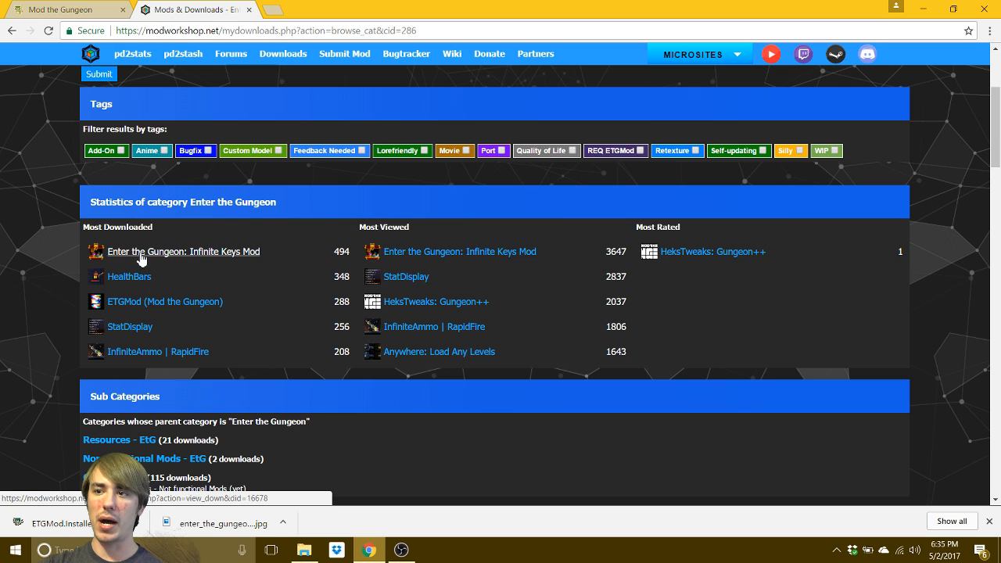
scroll(down, 3)
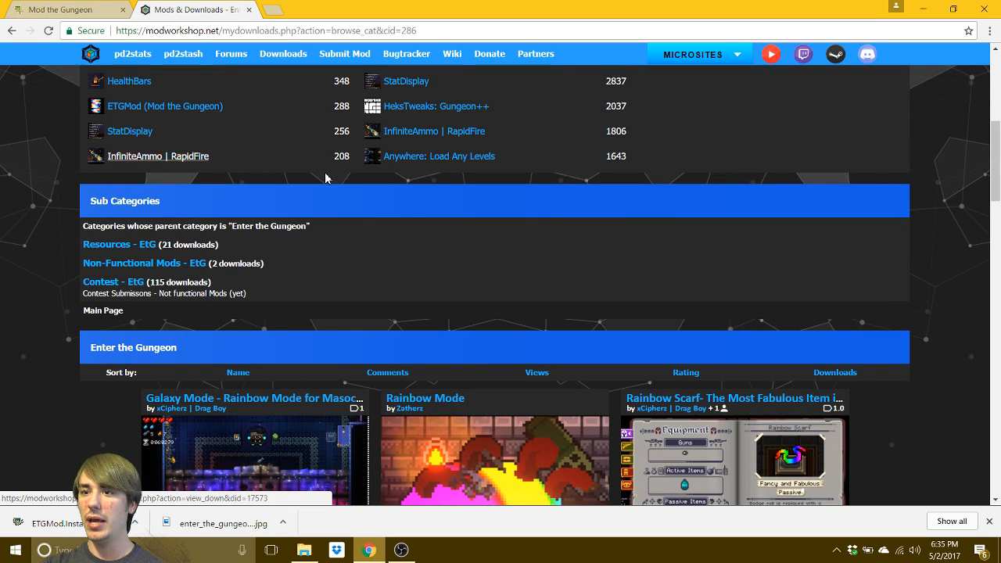
scroll(down, 3)
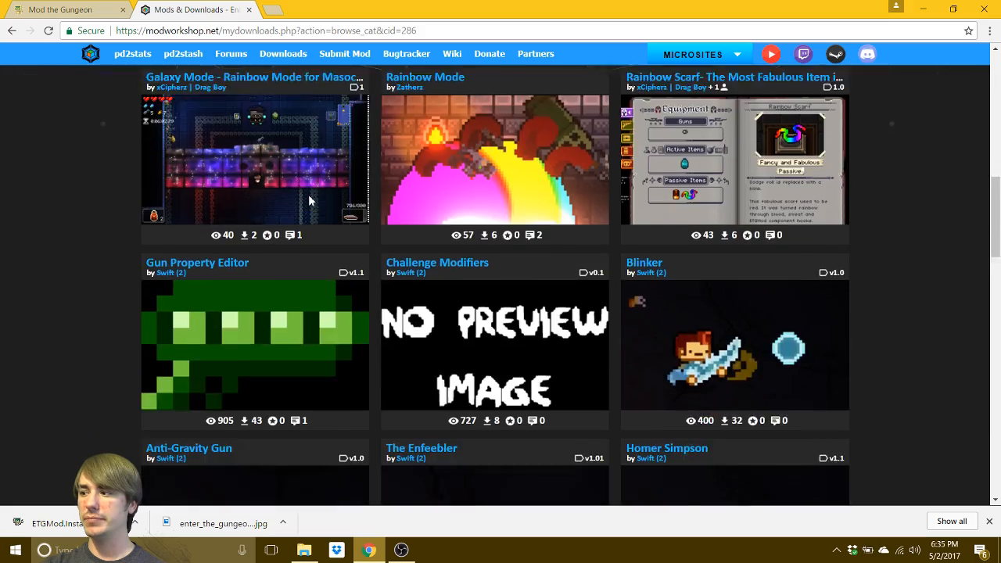
scroll(down, 3)
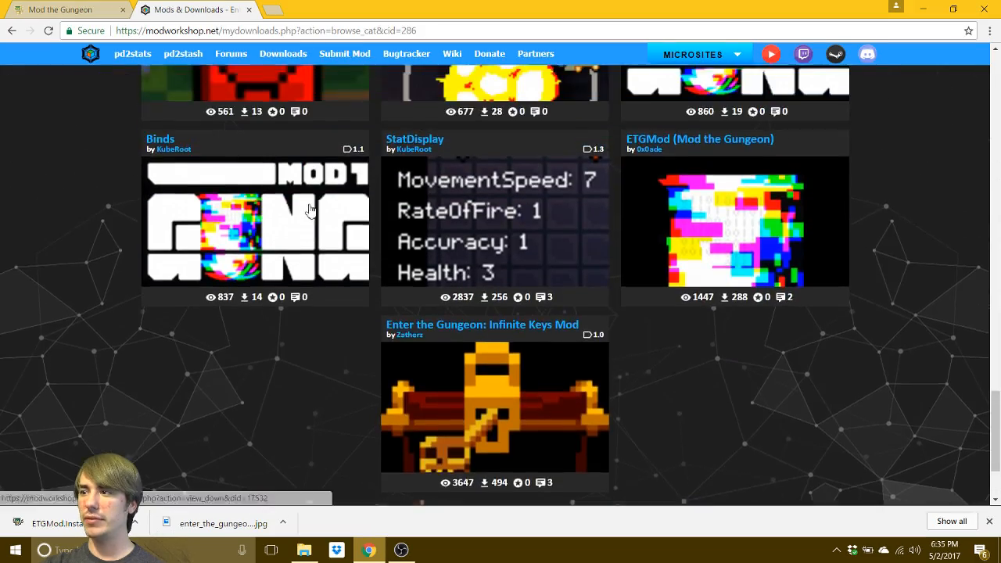
scroll(down, 3)
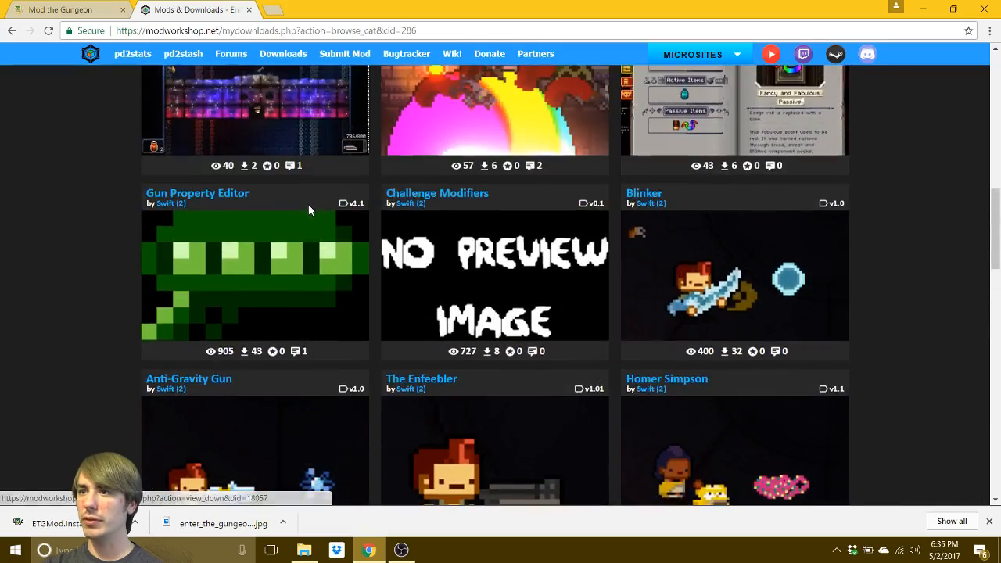
scroll(up, 3)
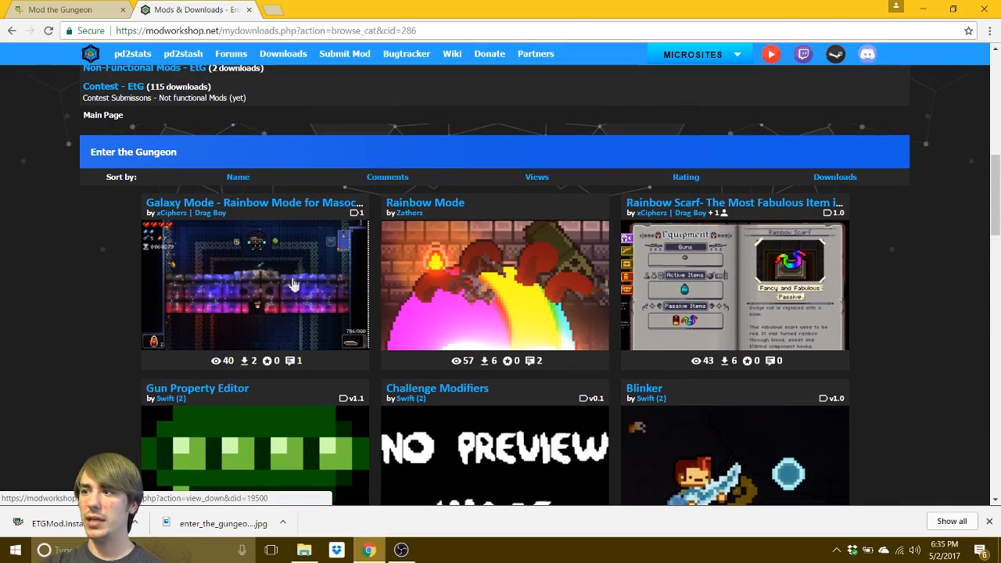
mouse_move(426, 203)
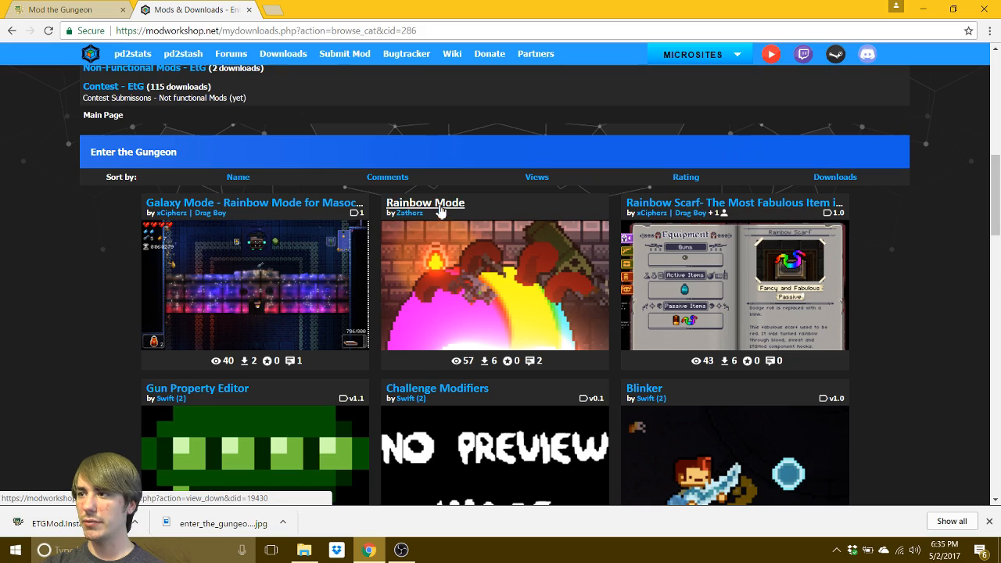
- Open the Rainbow Mode mod page and download its zip file
click(426, 203)
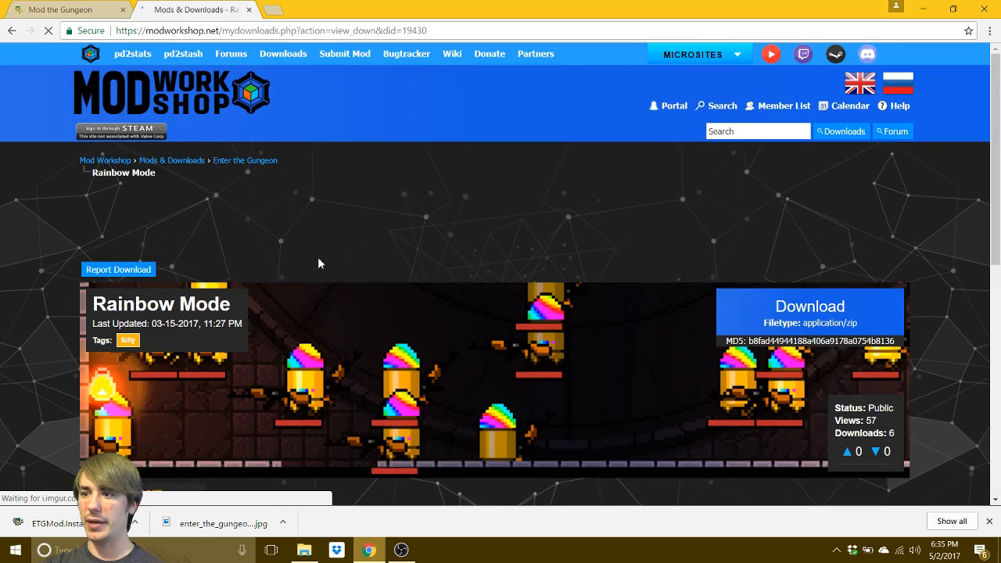
scroll(down, 3)
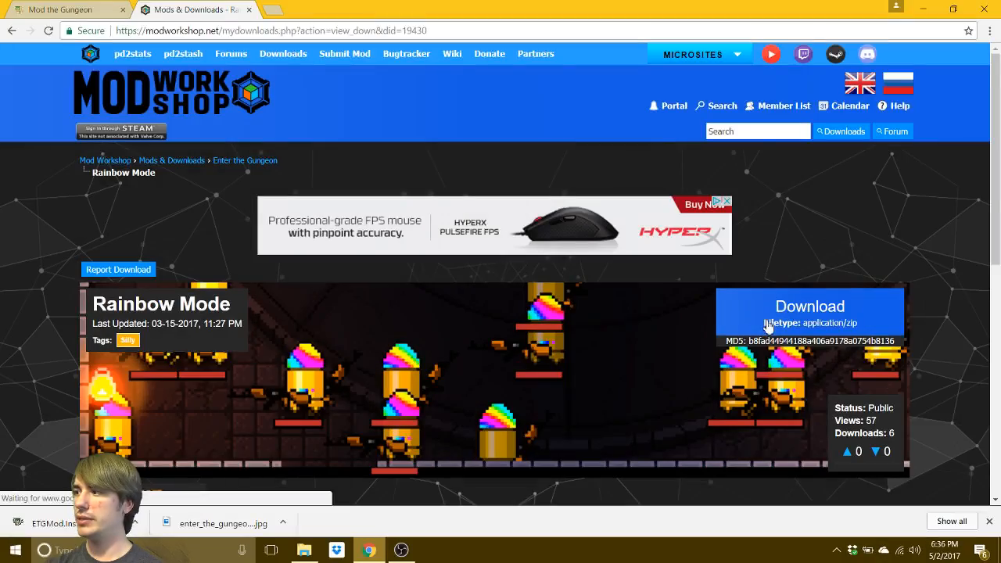
click(810, 306)
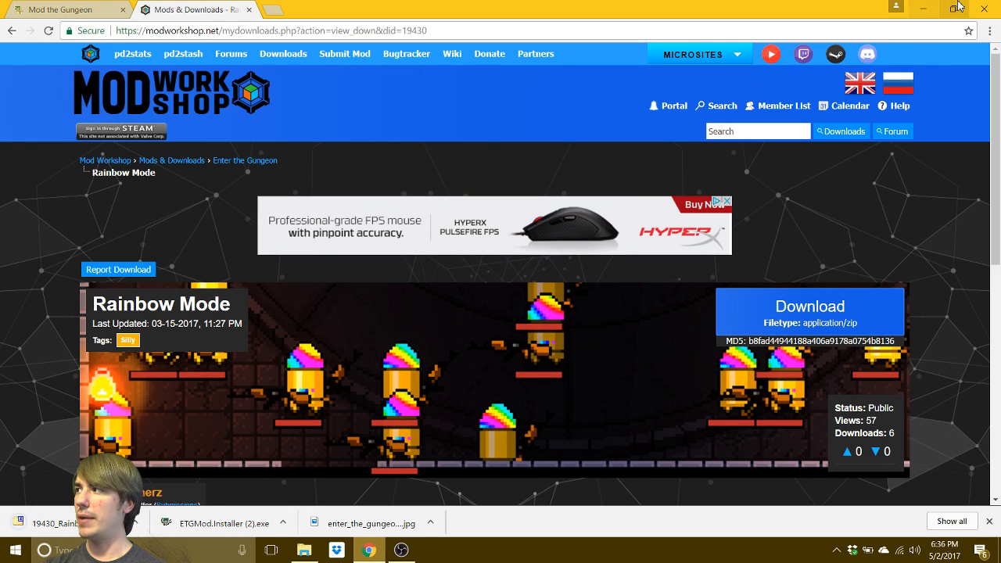
mouse_move(931, 14)
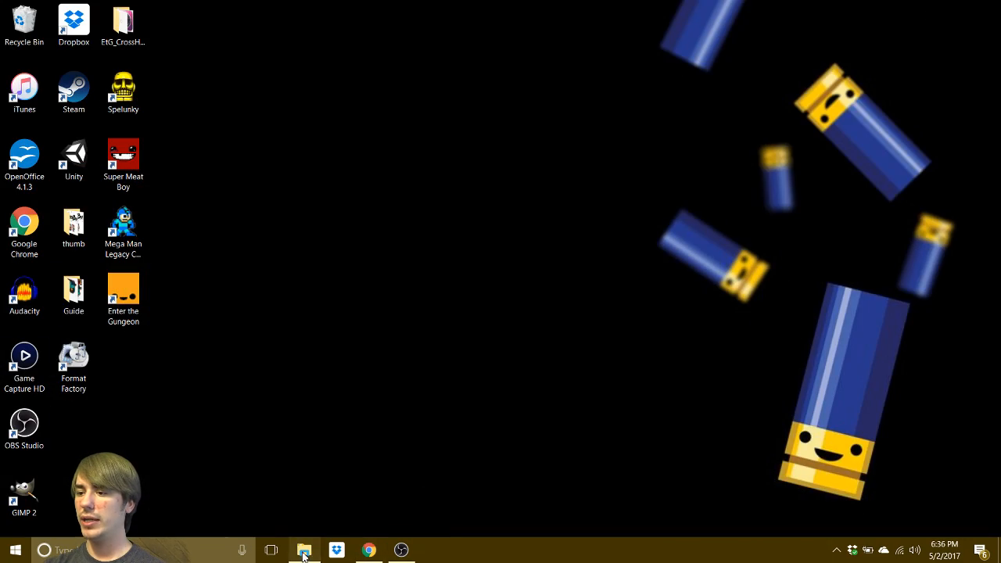
- Browse File Explorer to Program Files (x86) Steam's Enter the Gungeon folder and select Mods
click(303, 550)
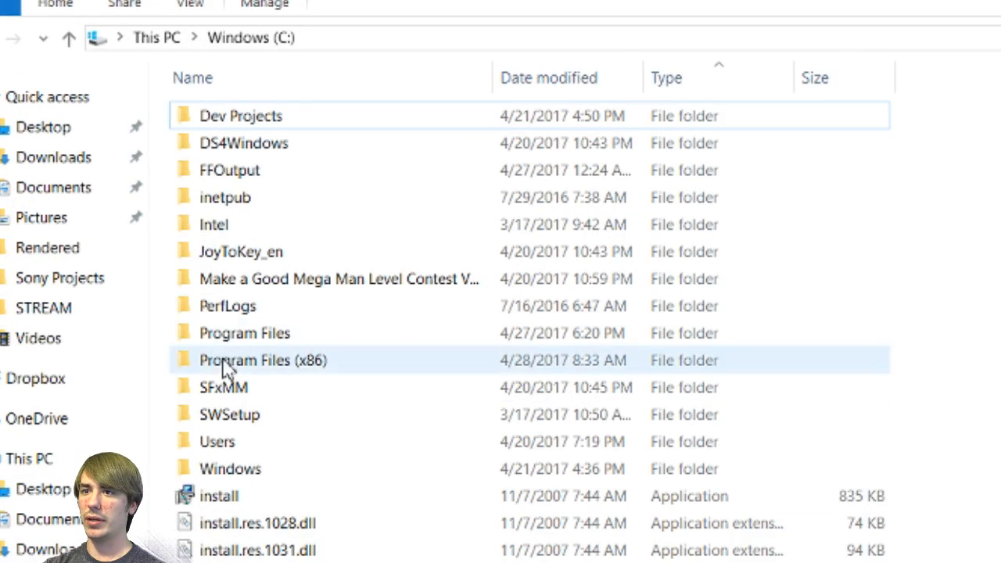
double_click(262, 360)
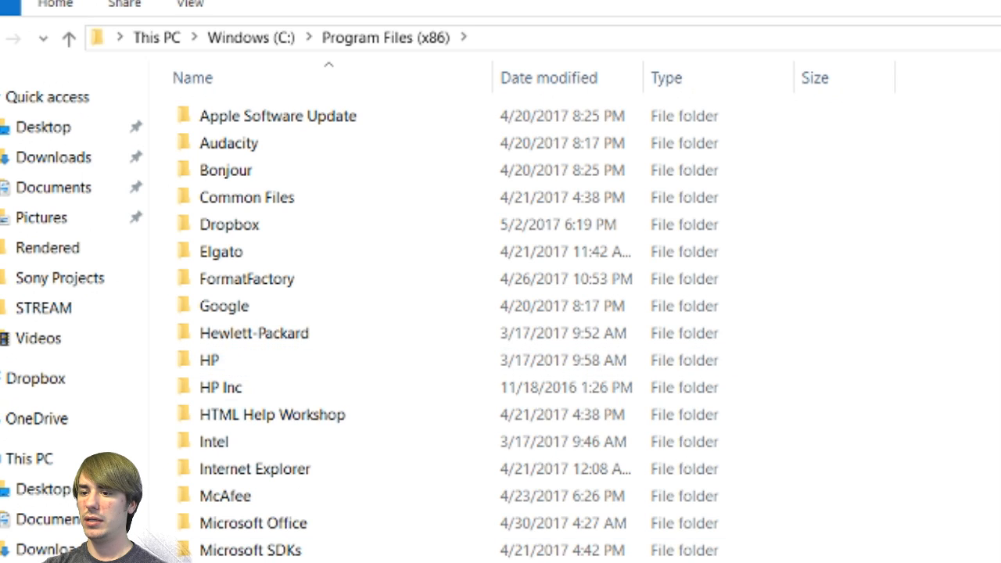
scroll(down, 3)
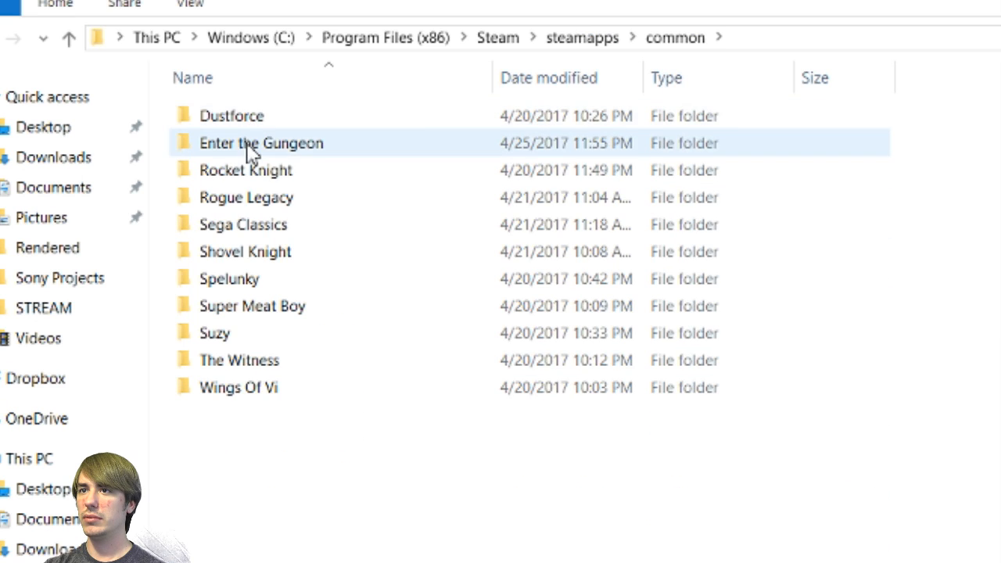
double_click(261, 142)
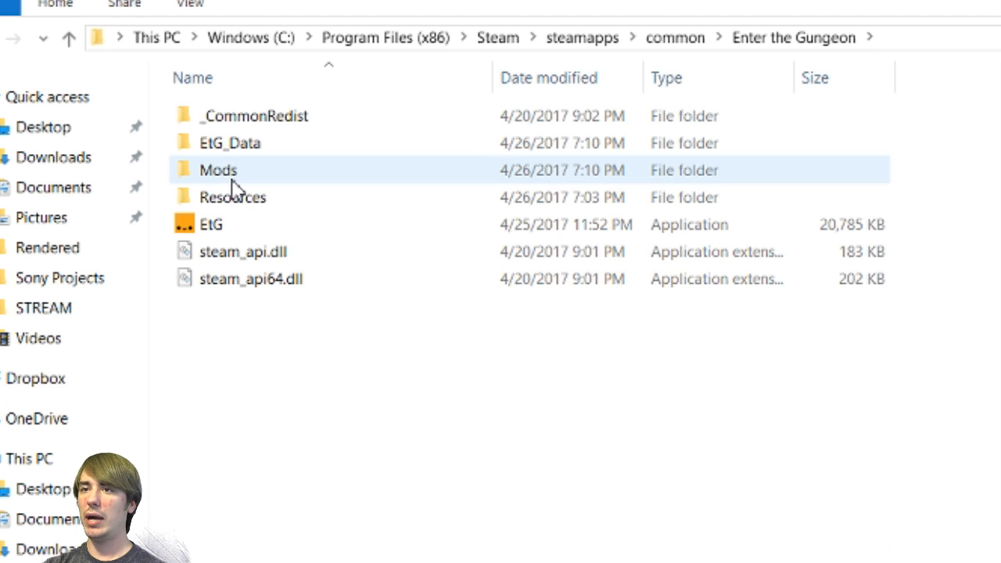
mouse_move(242, 176)
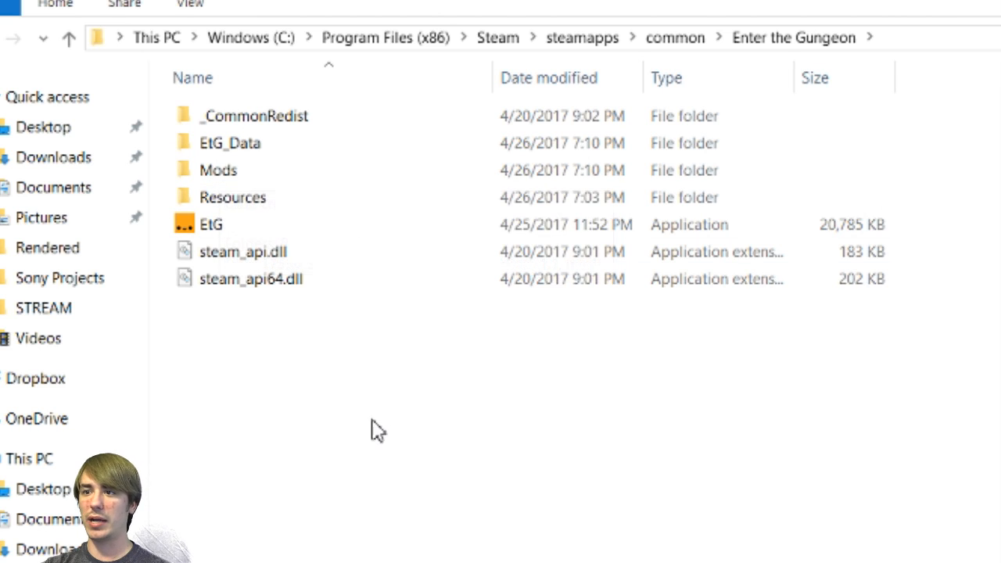
click(218, 170)
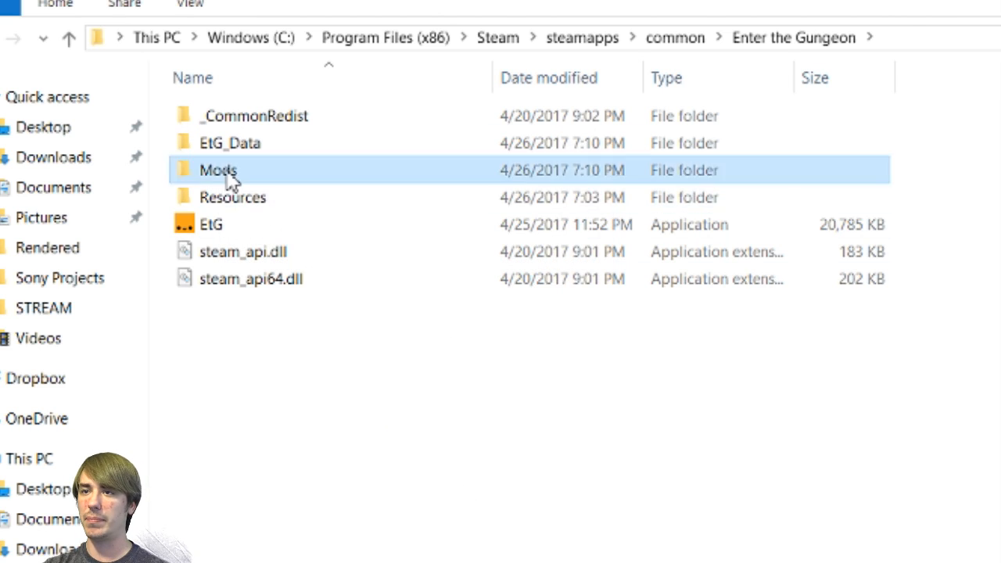
- Open the Mods folder and look over the StatDisplay and HealthBars archives and mods.txt
double_click(218, 170)
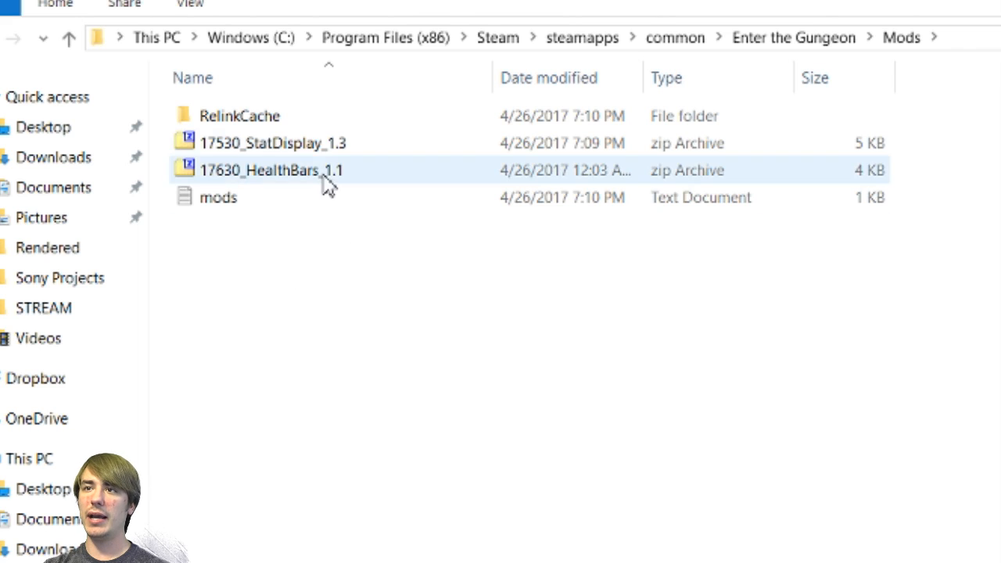
click(329, 250)
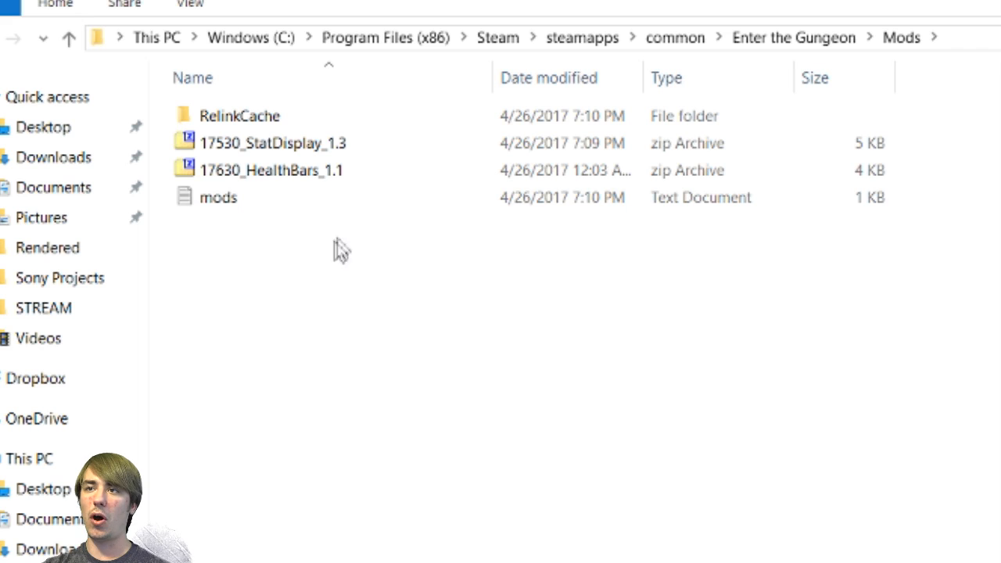
mouse_move(348, 233)
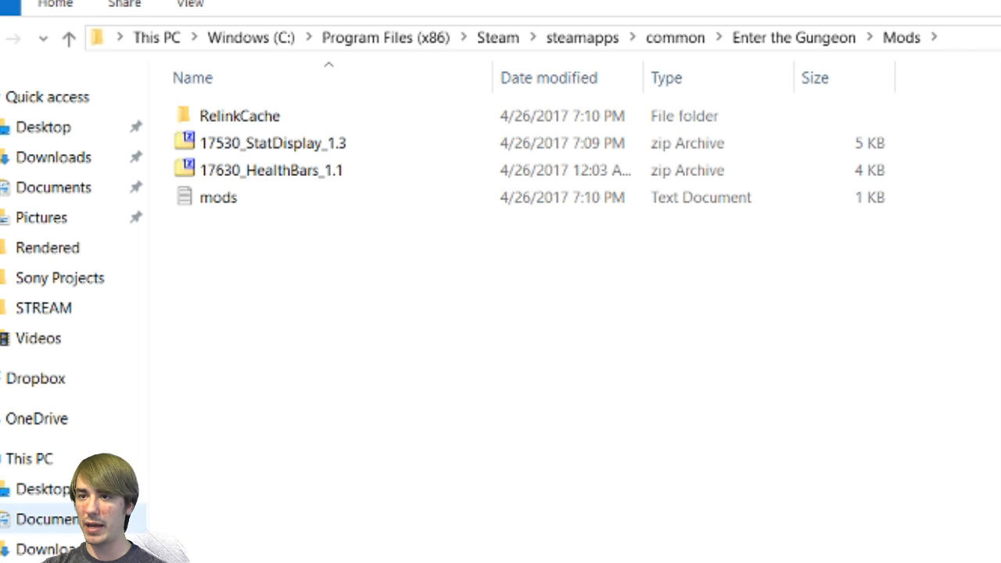
click(272, 170)
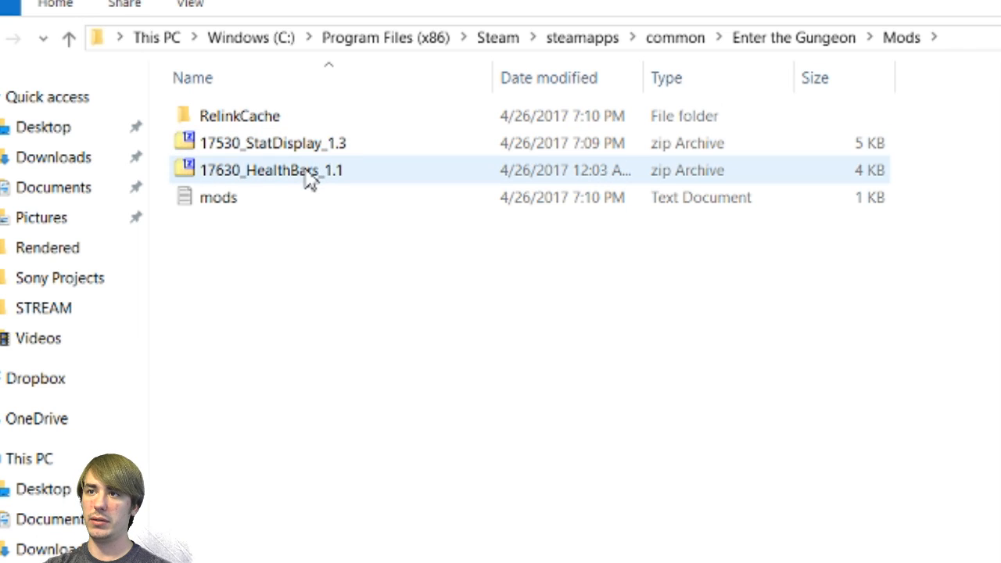
click(219, 197)
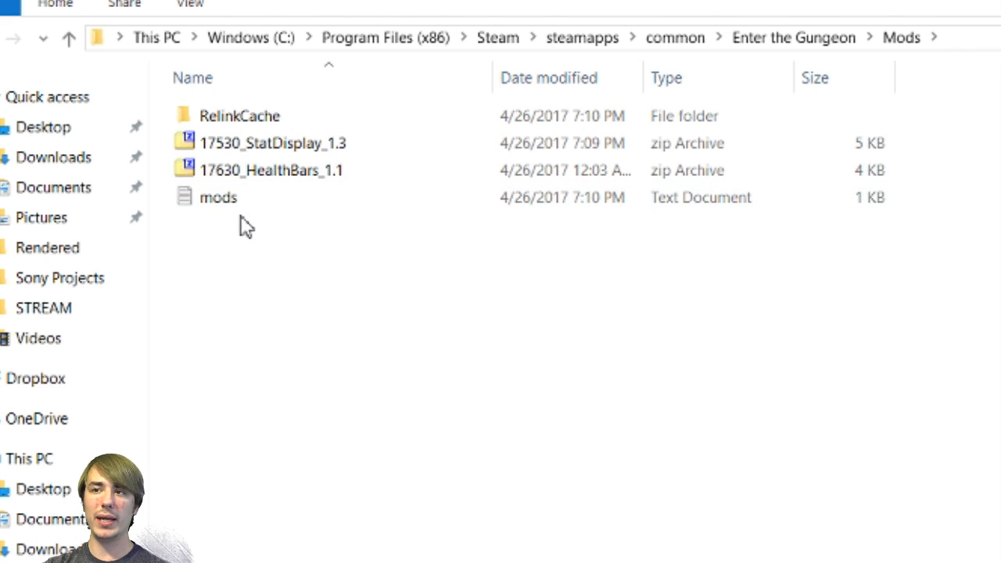
mouse_move(227, 197)
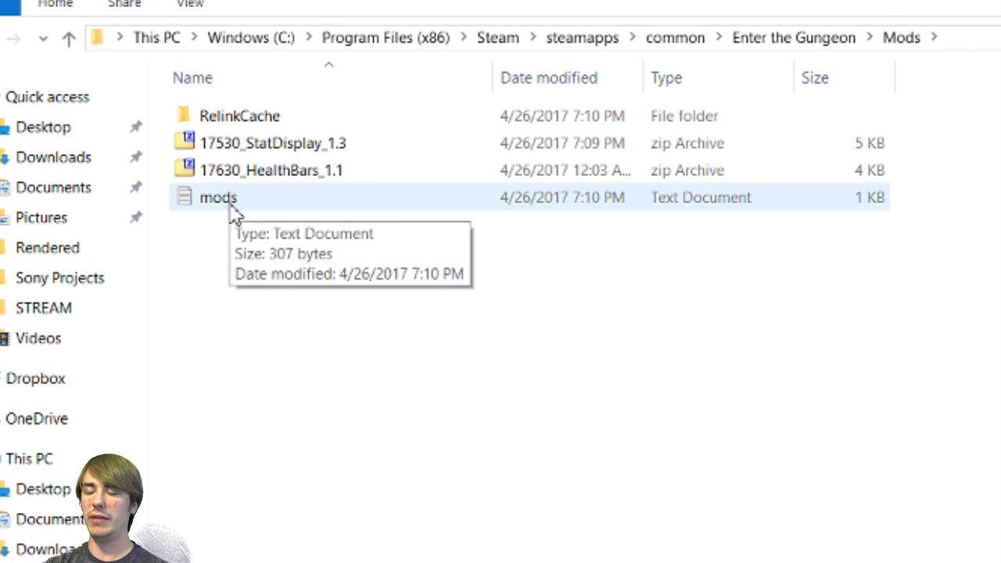
mouse_move(249, 217)
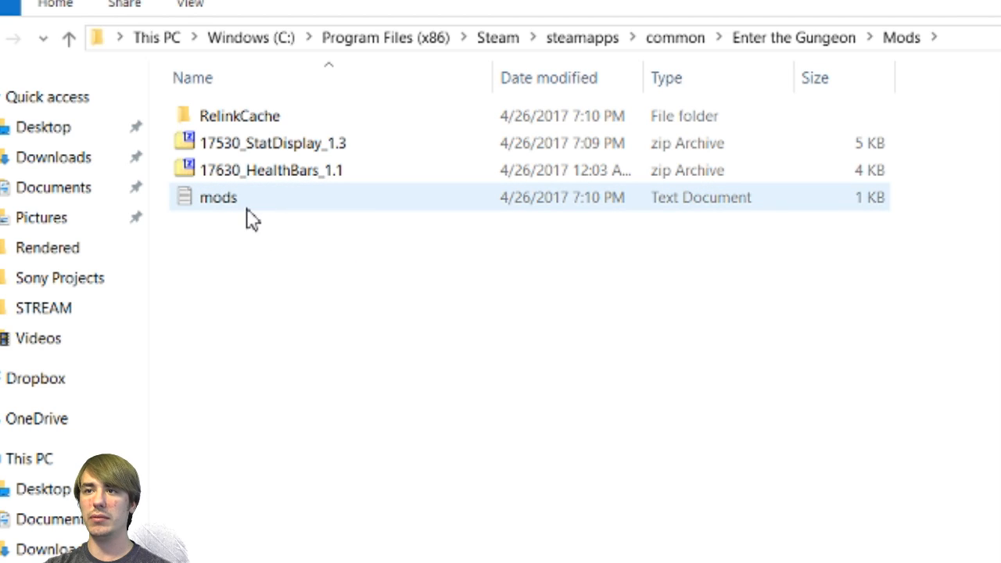
mouse_move(225, 205)
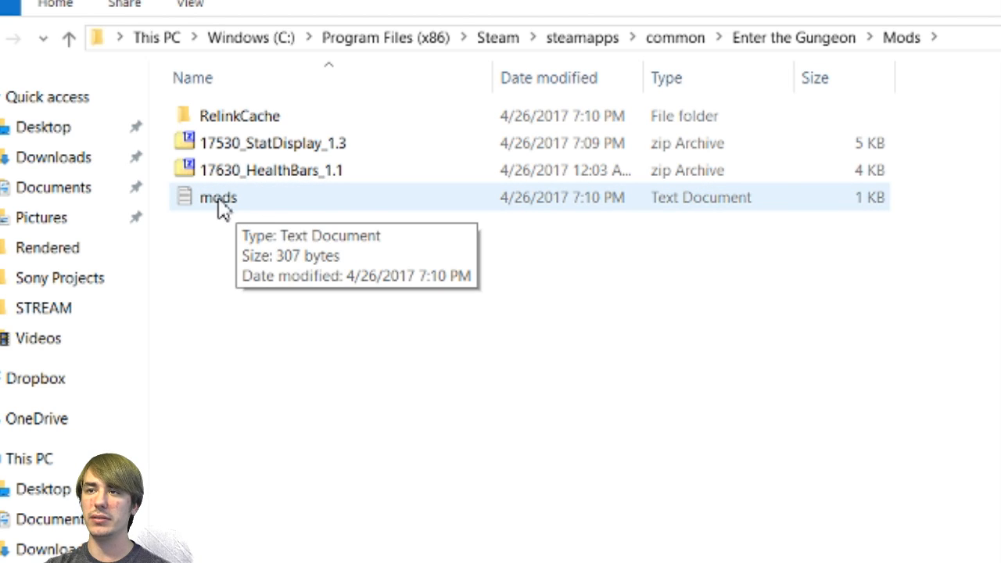
mouse_move(259, 215)
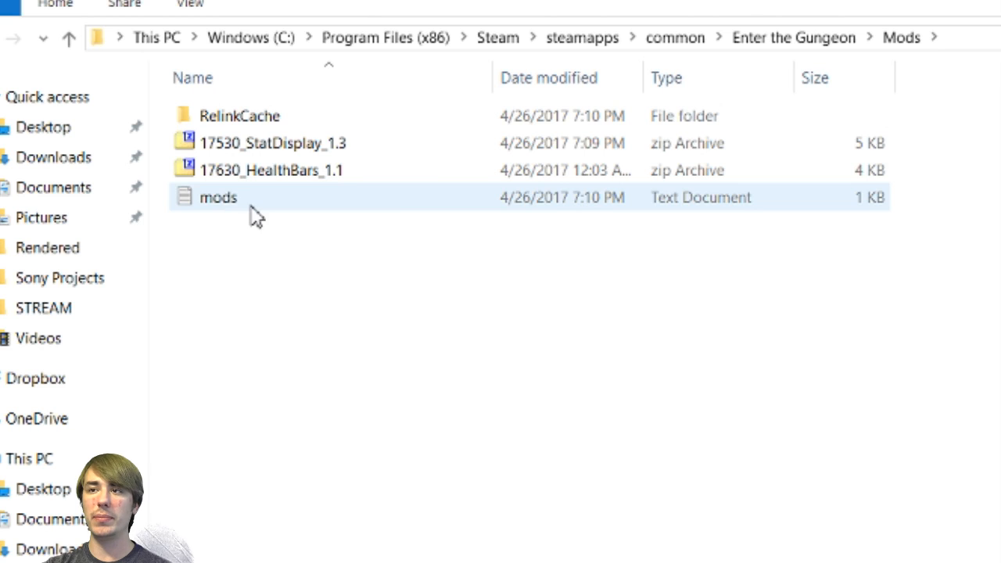
mouse_move(234, 203)
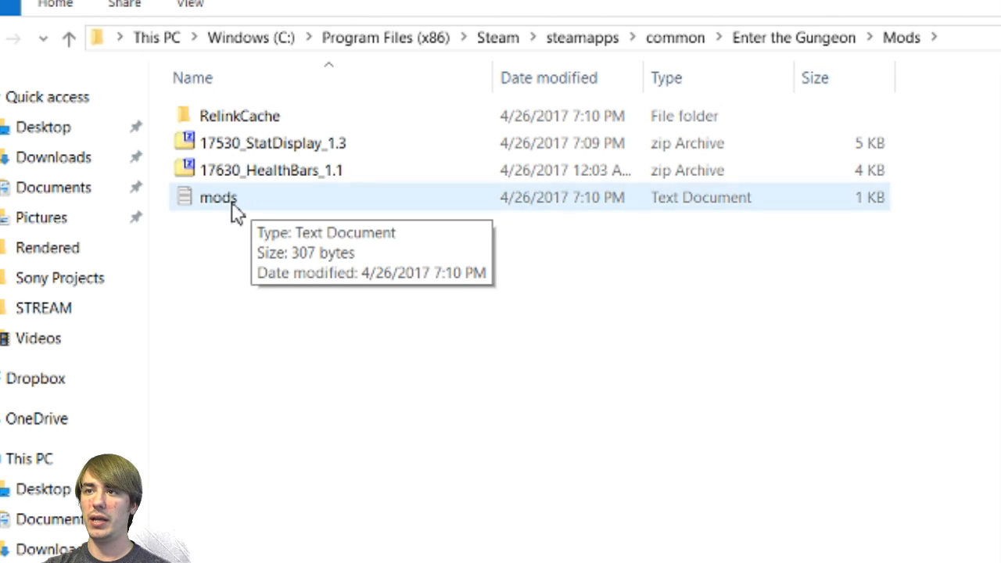
- View mods.txt in Notepad, comparing its HealthBars and StatDisplay entries with the zip archives
double_click(218, 197)
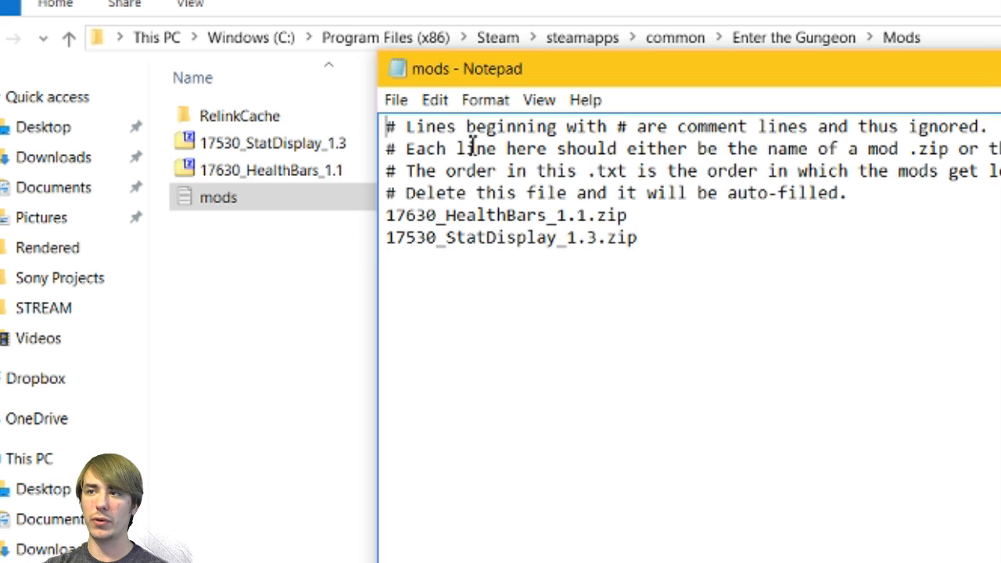
click(273, 144)
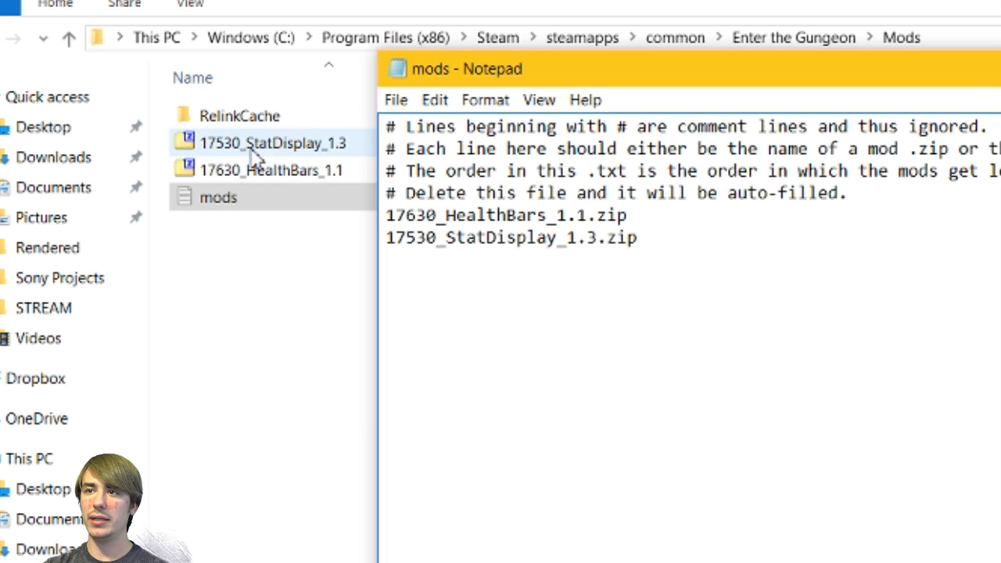
mouse_move(257, 156)
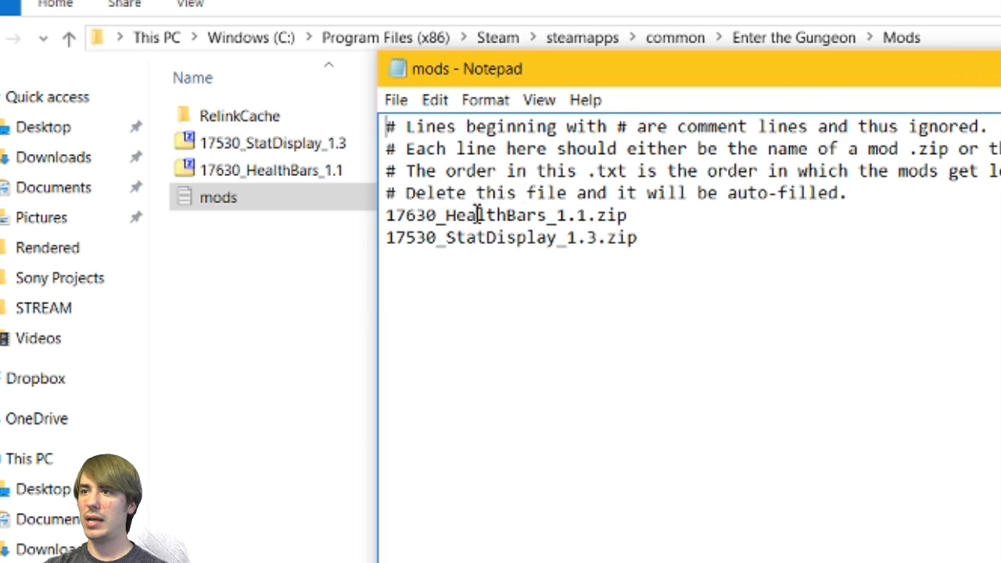
click(273, 143)
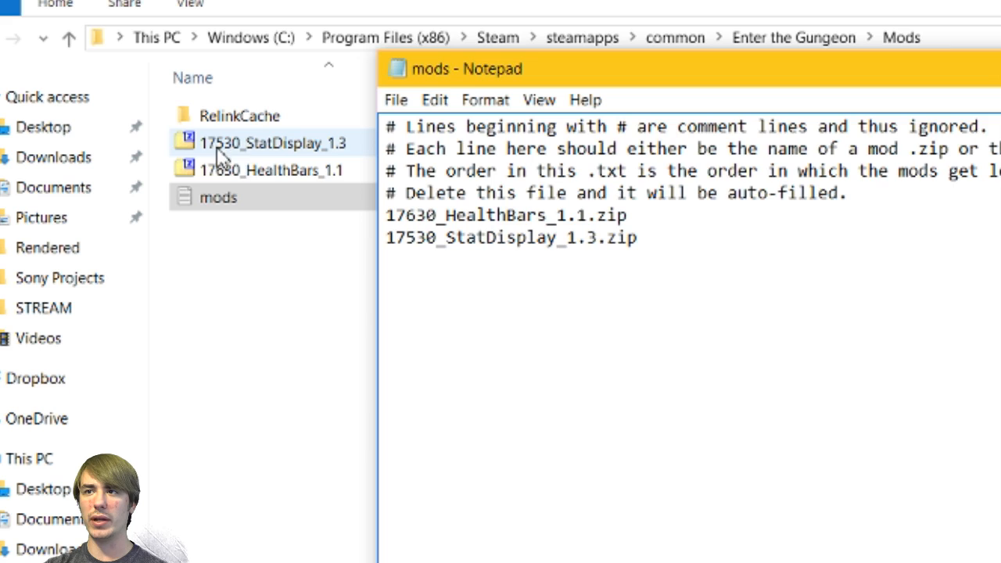
click(271, 170)
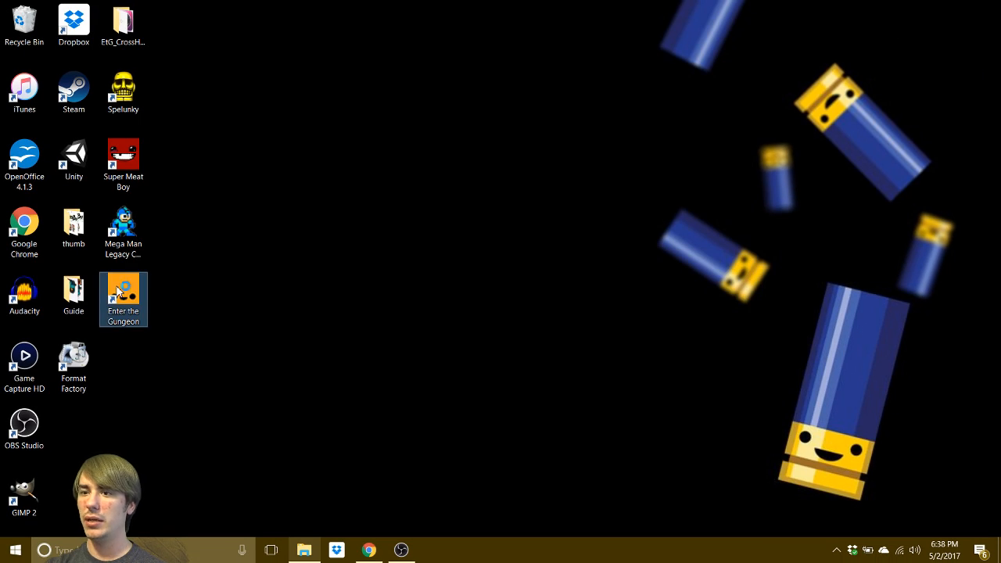
- Launch Enter the Gungeon from the desktop shortcut and start playing from the Mod the Gungeon title screen
double_click(122, 299)
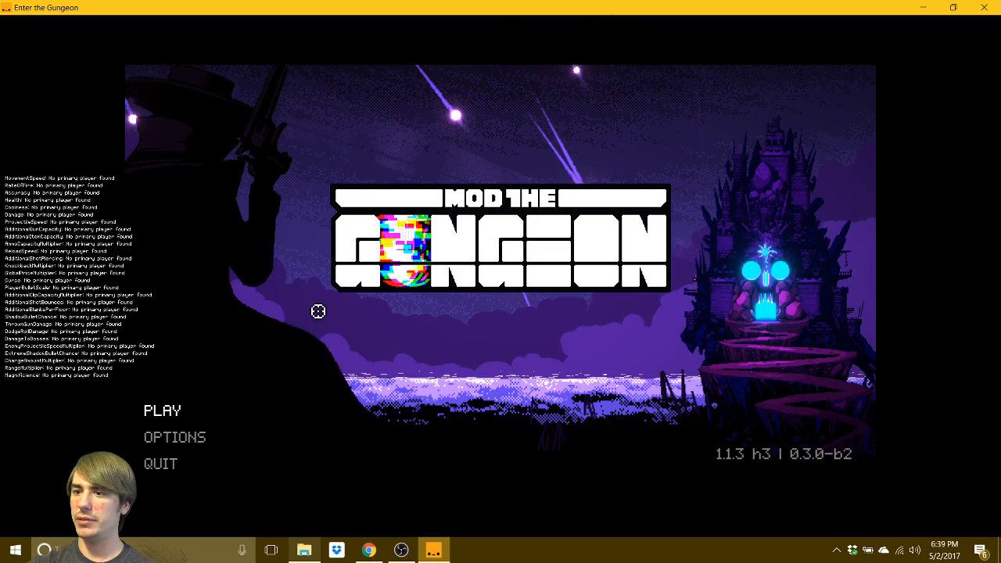
click(162, 411)
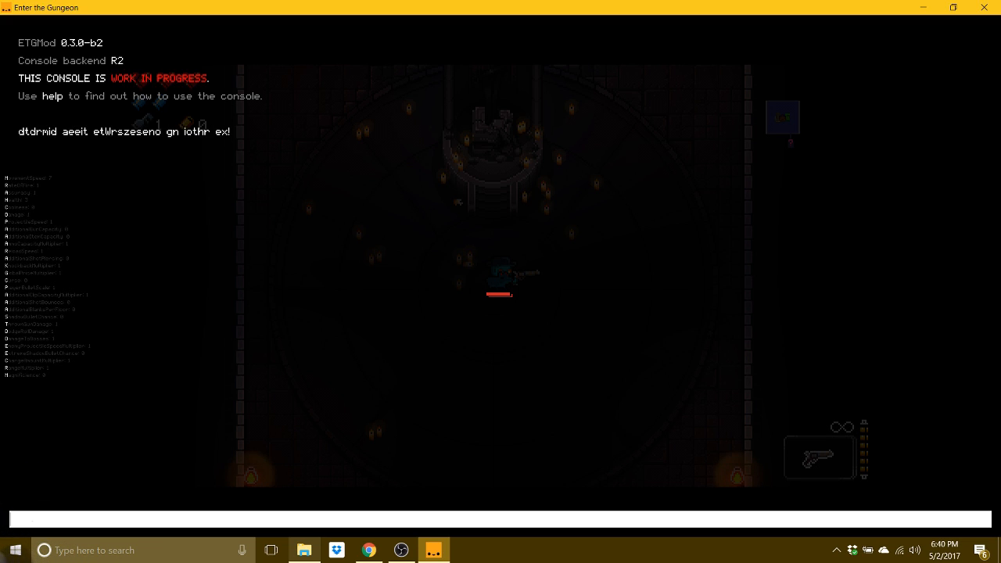
- List console commands with 'help', then run 'give gunth' to give the item
text(help)
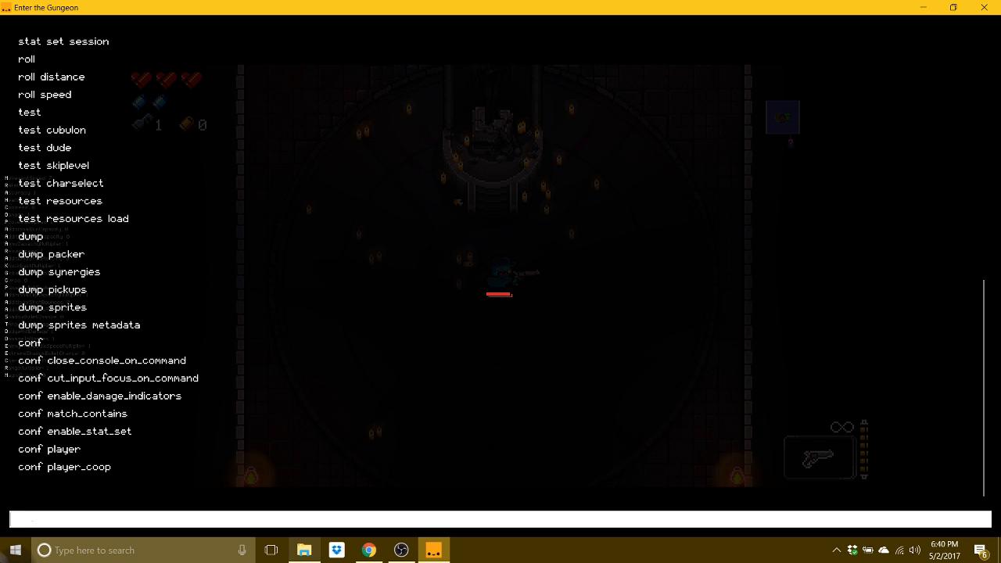
text(give)
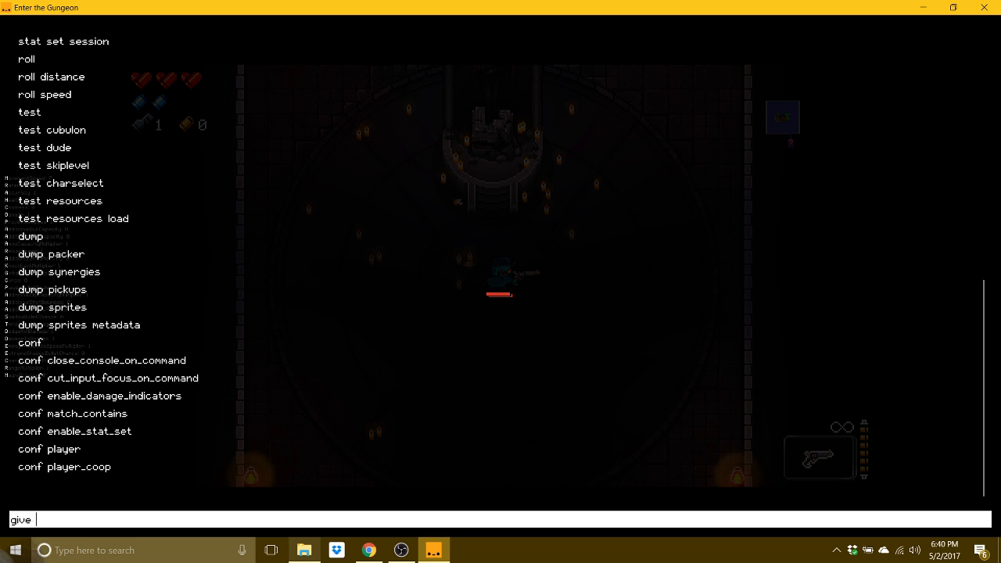
text(gunth)
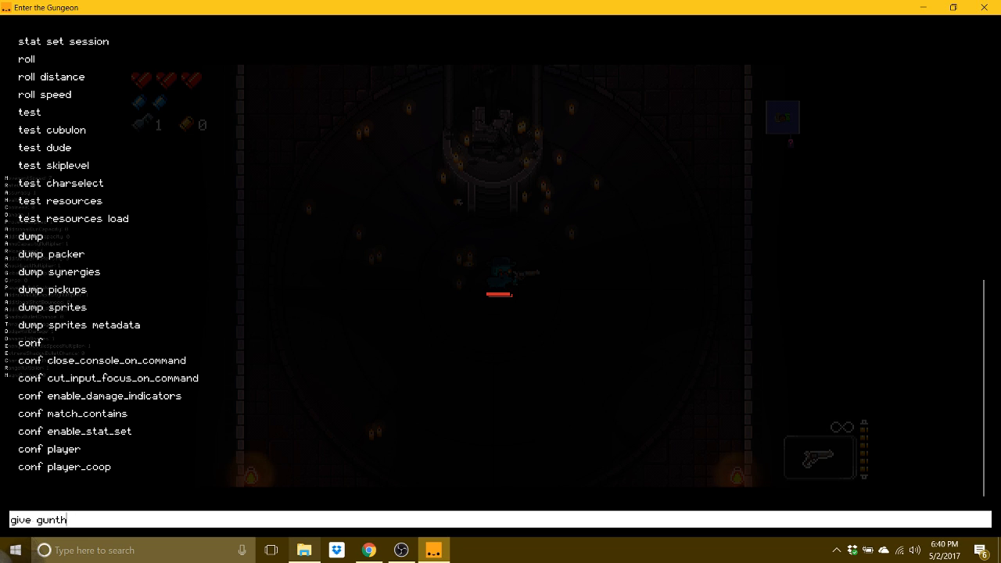
key(enter)
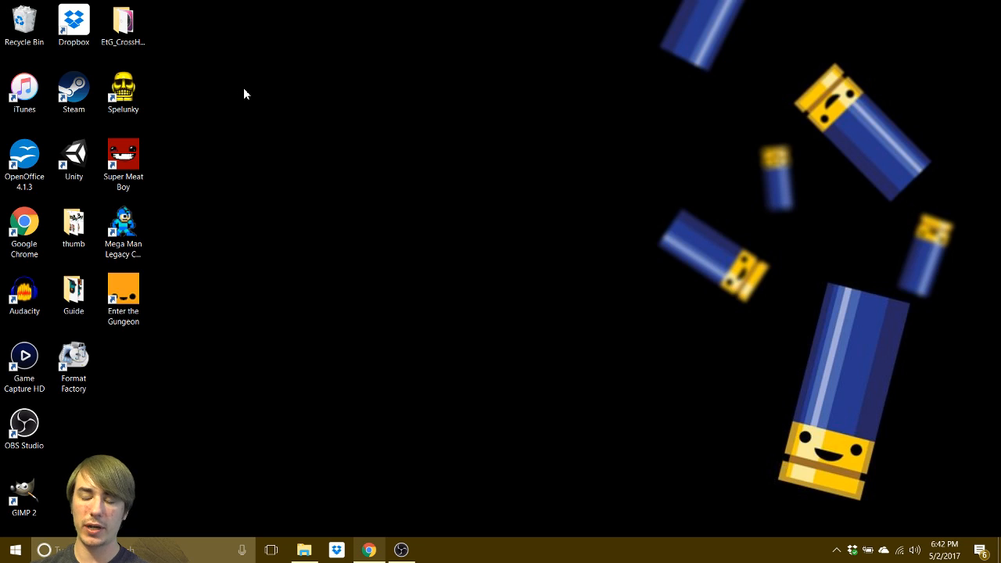
mouse_move(179, 289)
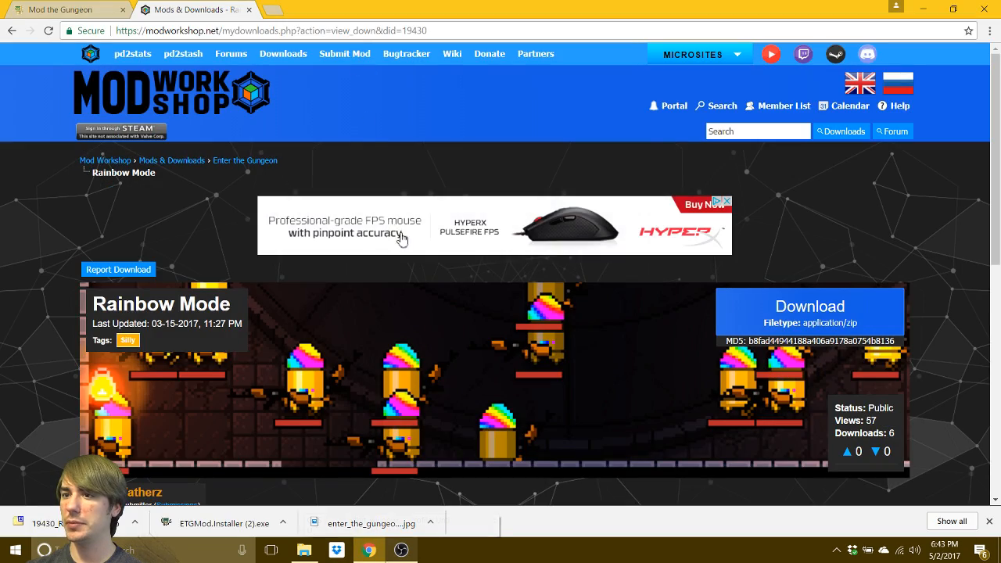
- Scroll down through the Enter the Gungeon category's grid of skin and recolor mods
scroll(down, 3)
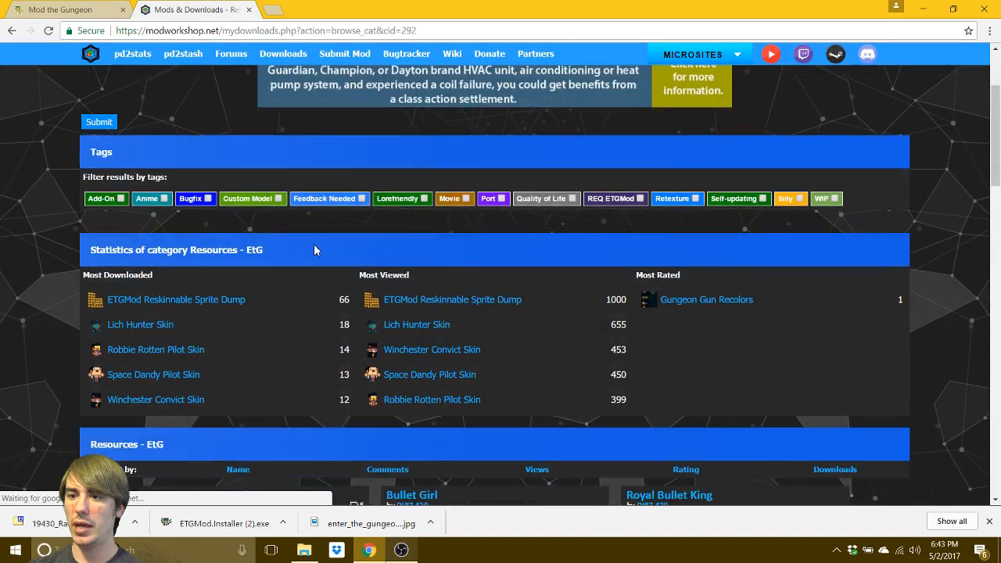
scroll(down, 3)
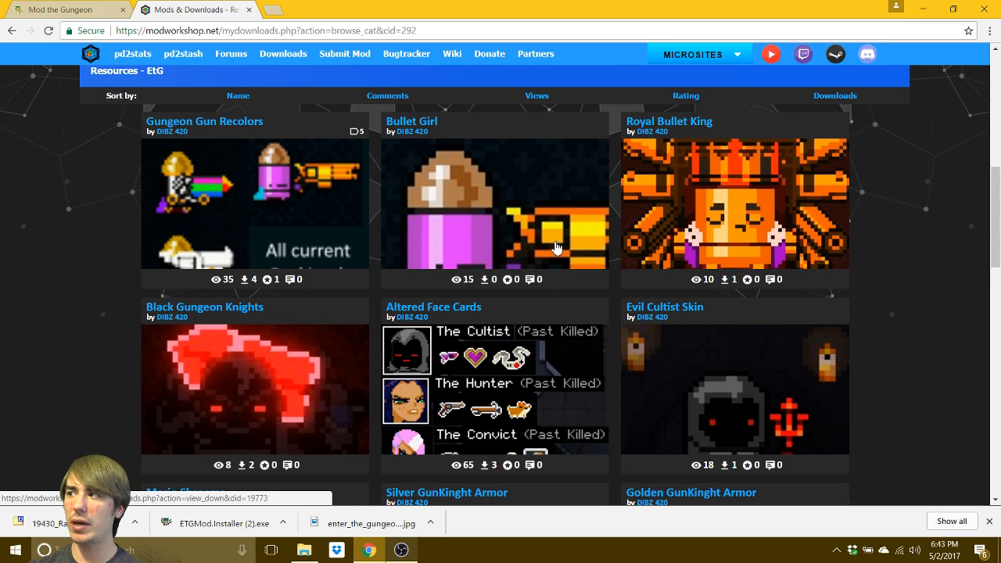
mouse_move(781, 206)
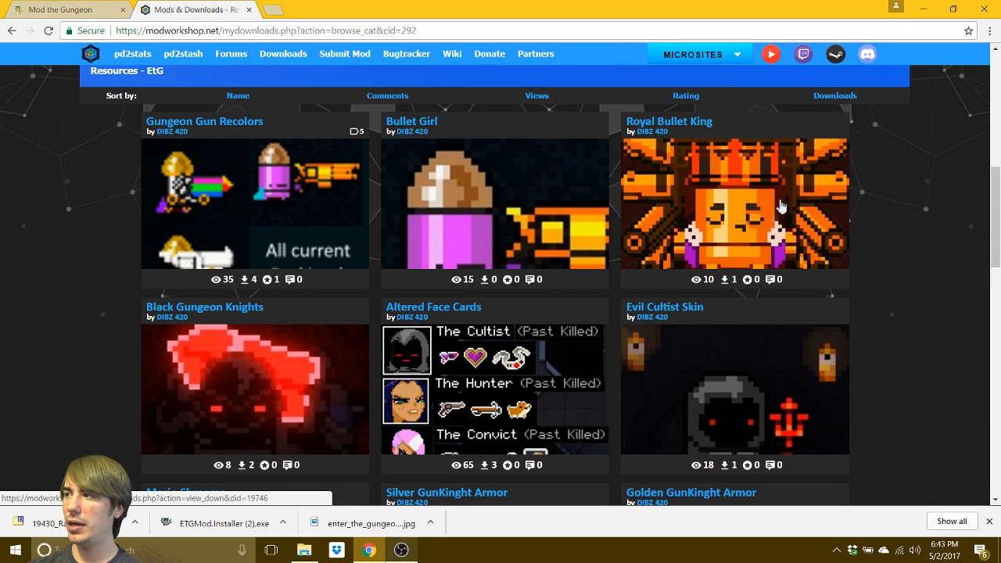
scroll(down, 3)
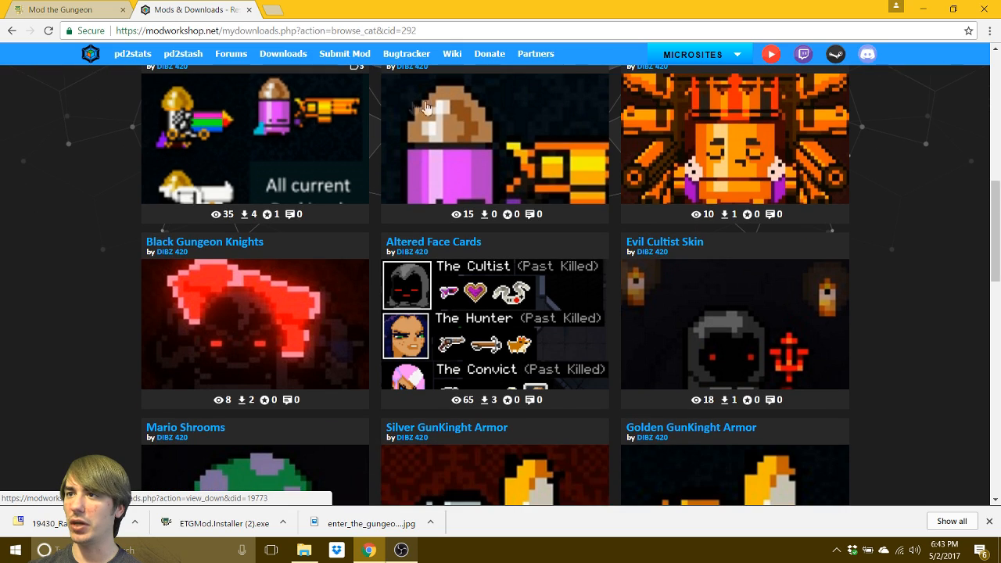
scroll(down, 3)
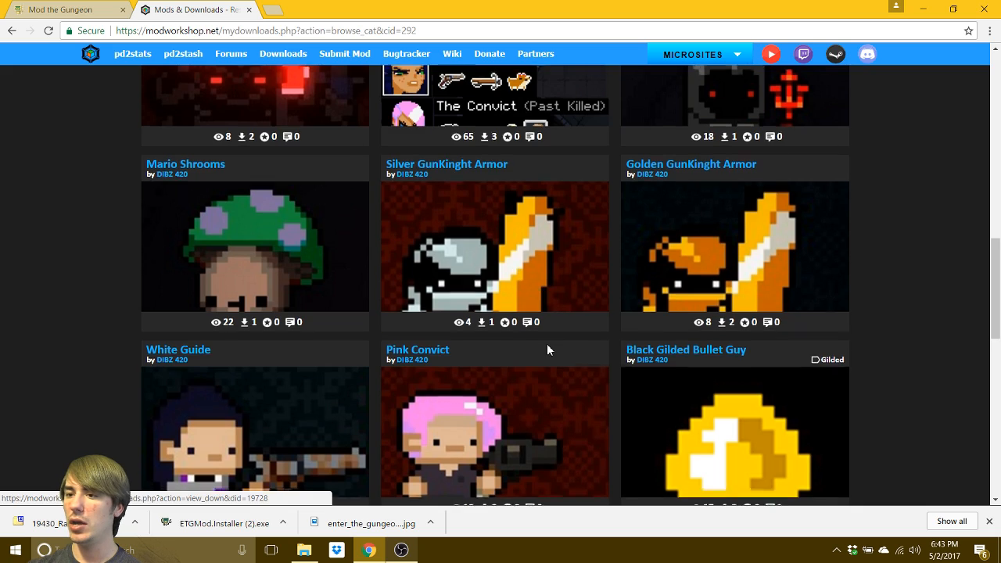
scroll(down, 3)
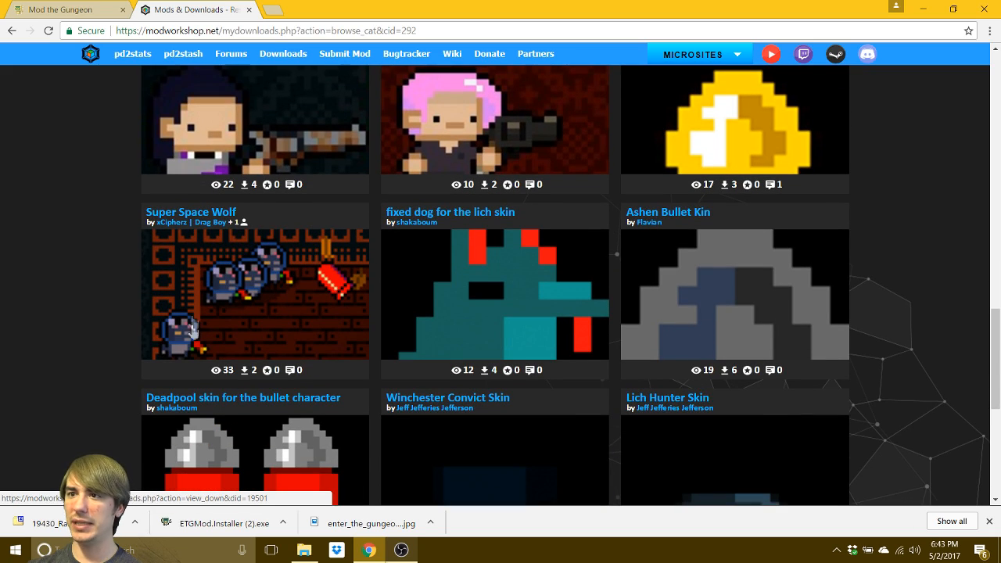
mouse_move(235, 298)
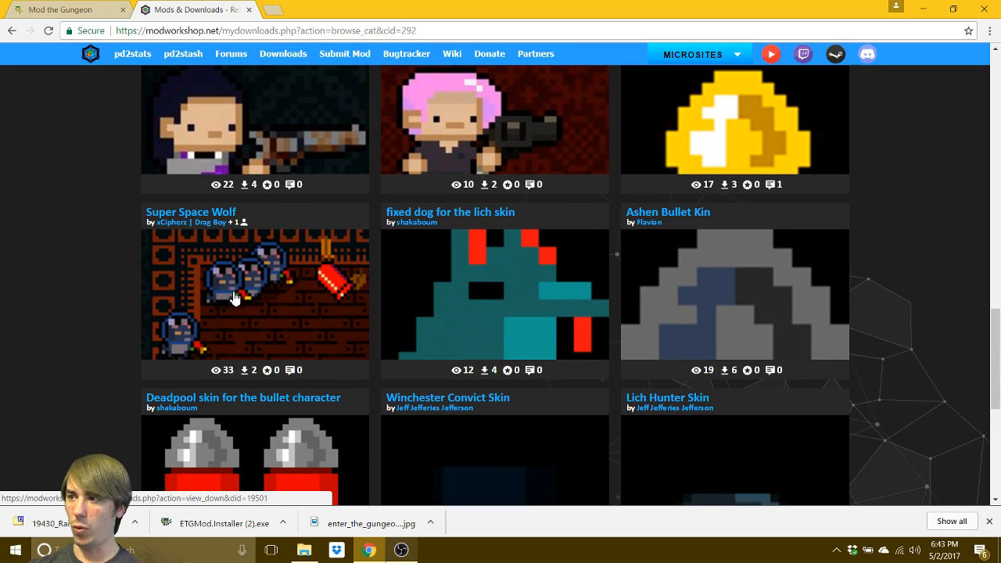
scroll(down, 3)
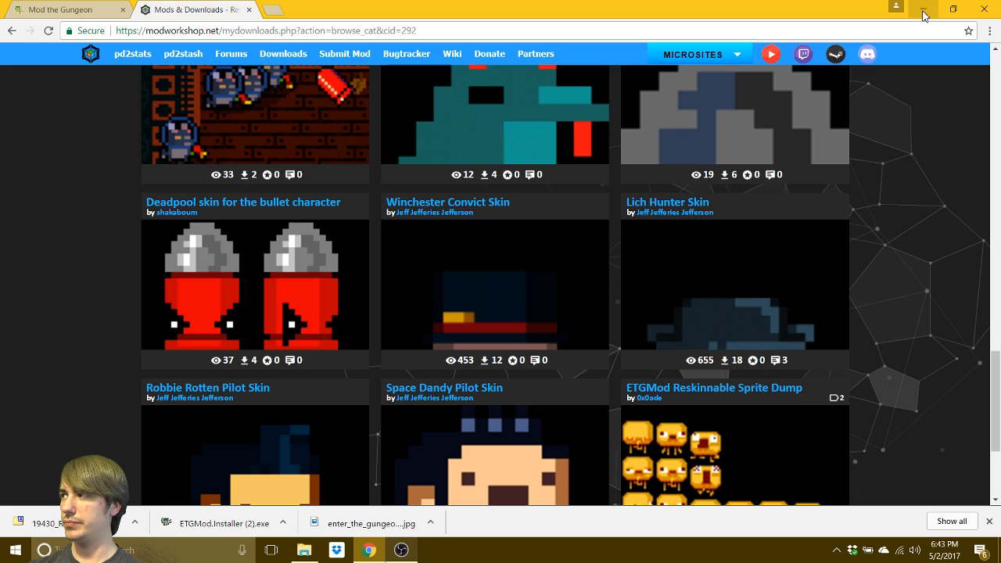
mouse_move(926, 18)
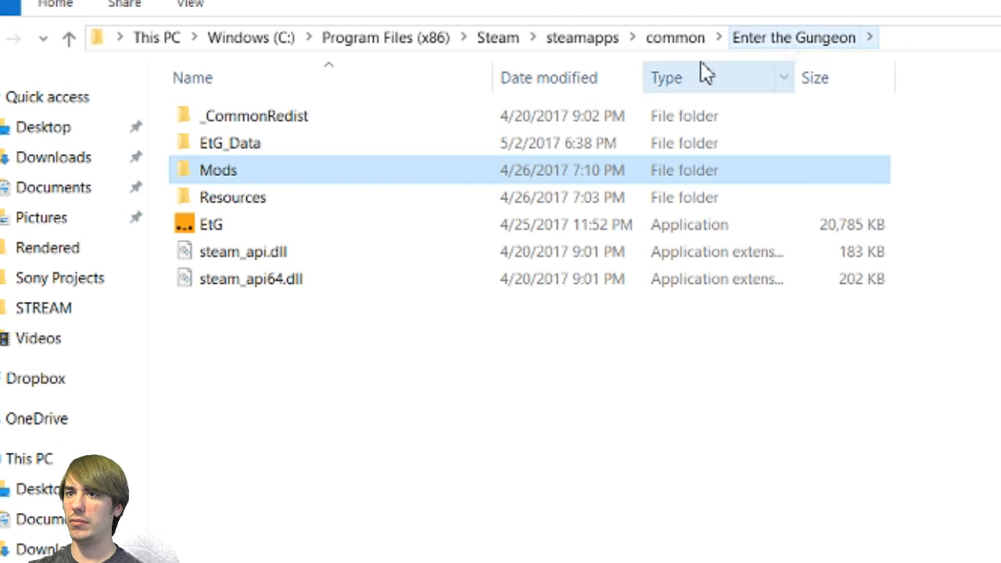
mouse_move(226, 197)
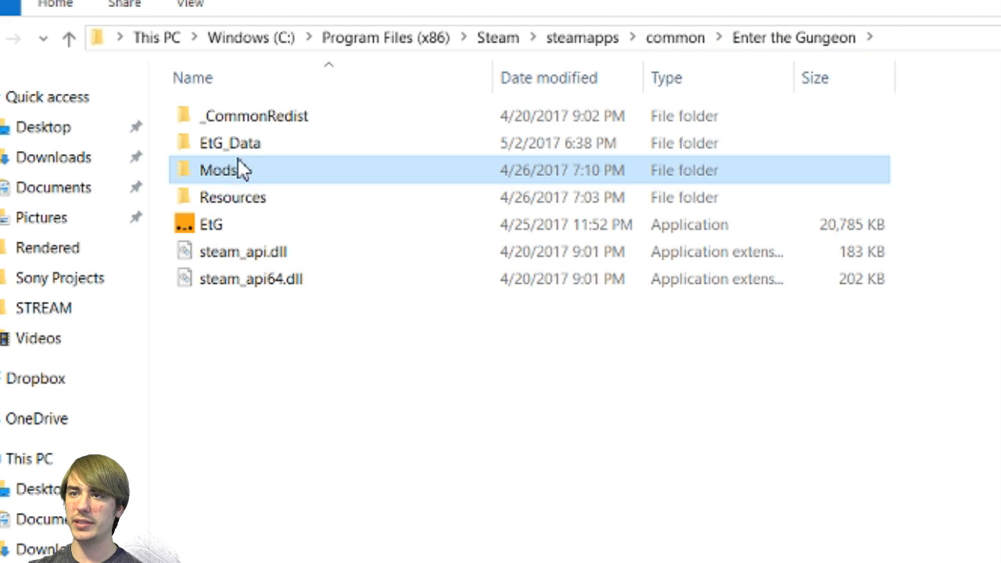
- Open Resources > sprites, inspect the CompanionOrbitalCollection and Guide folders, then return to Resources
double_click(233, 197)
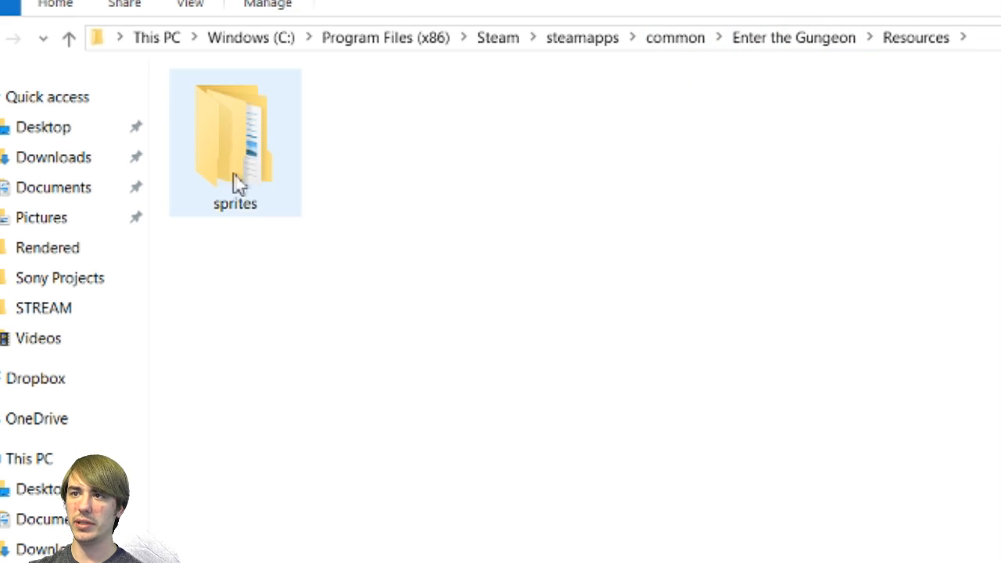
double_click(234, 141)
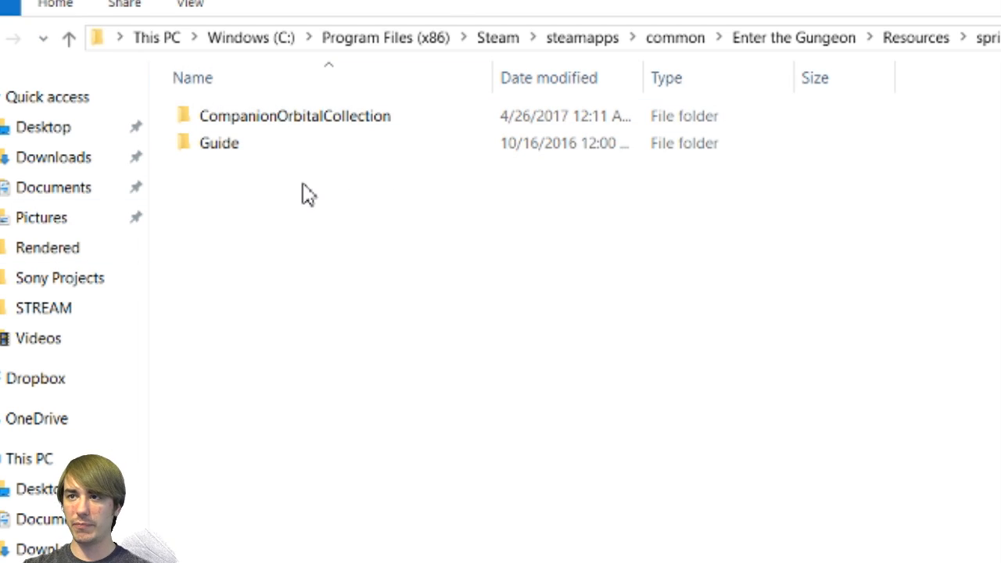
click(219, 143)
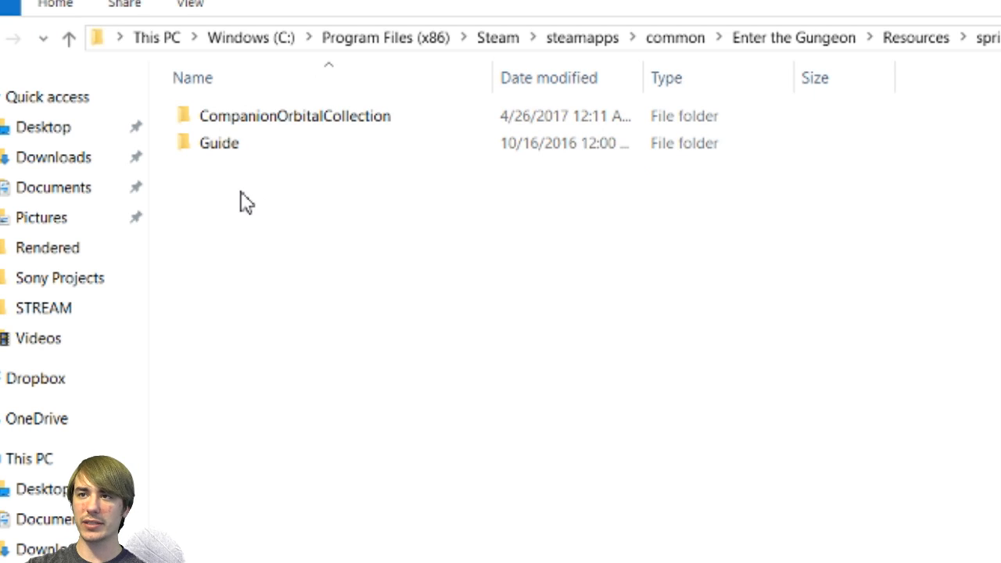
mouse_move(300, 213)
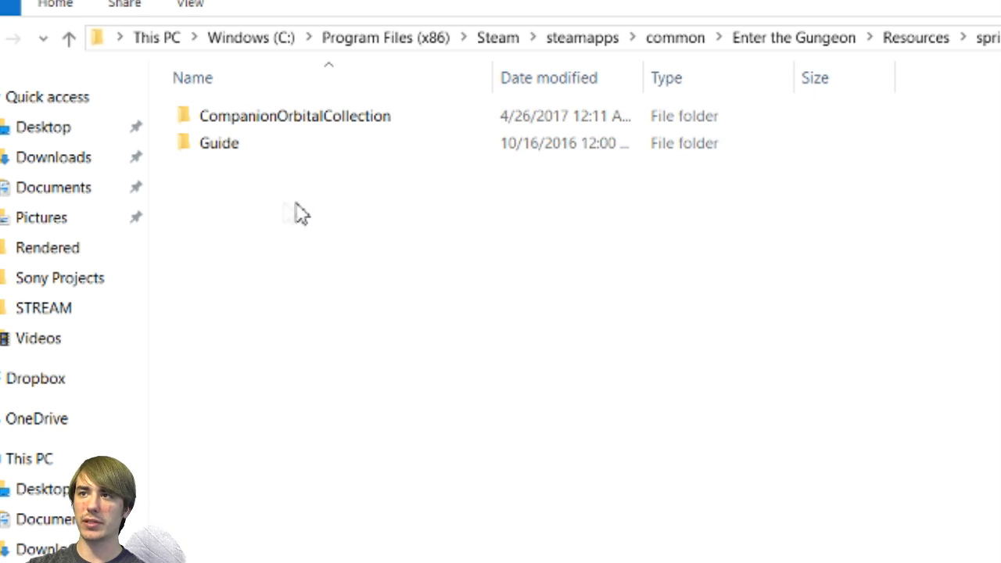
mouse_move(275, 202)
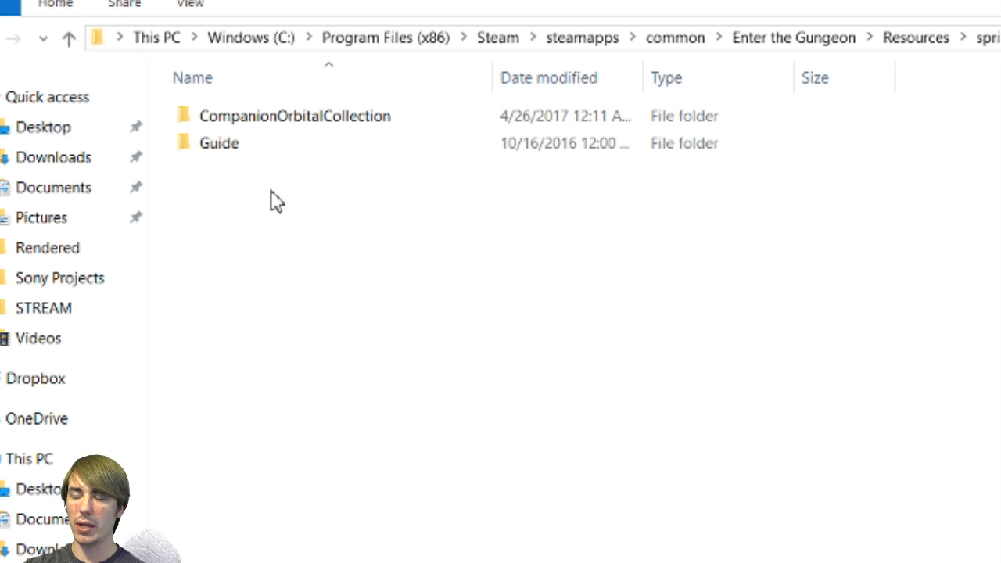
click(295, 116)
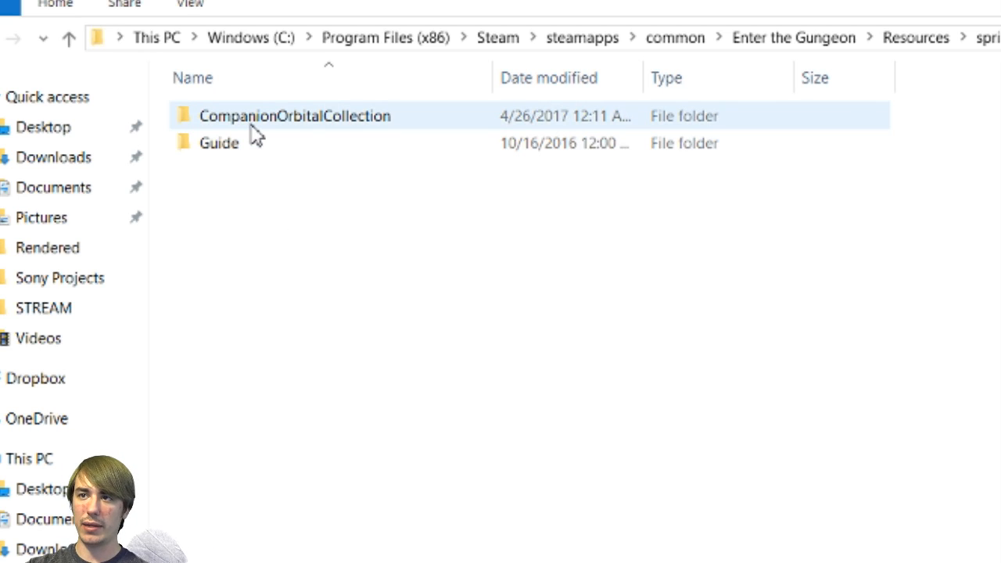
mouse_move(249, 138)
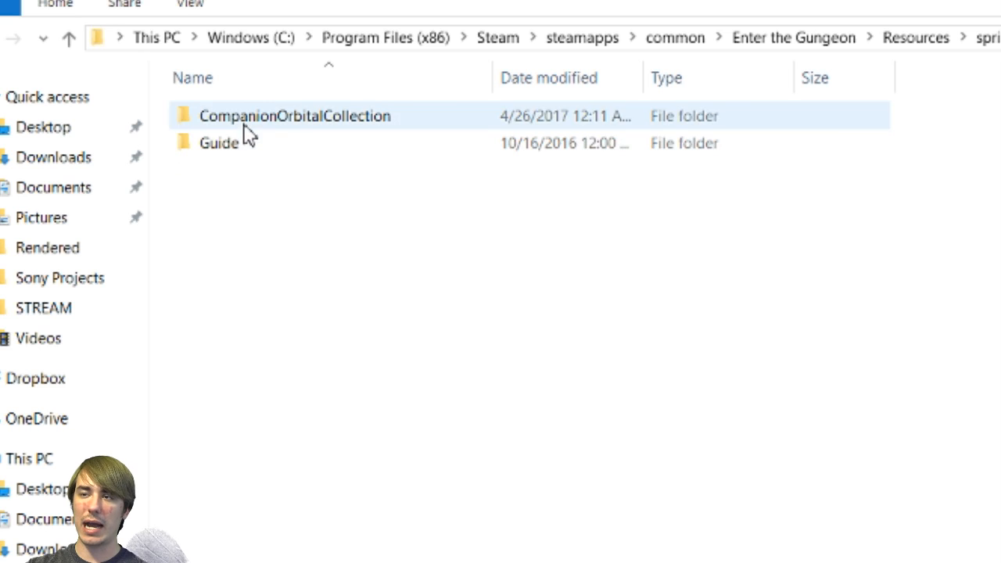
click(86, 86)
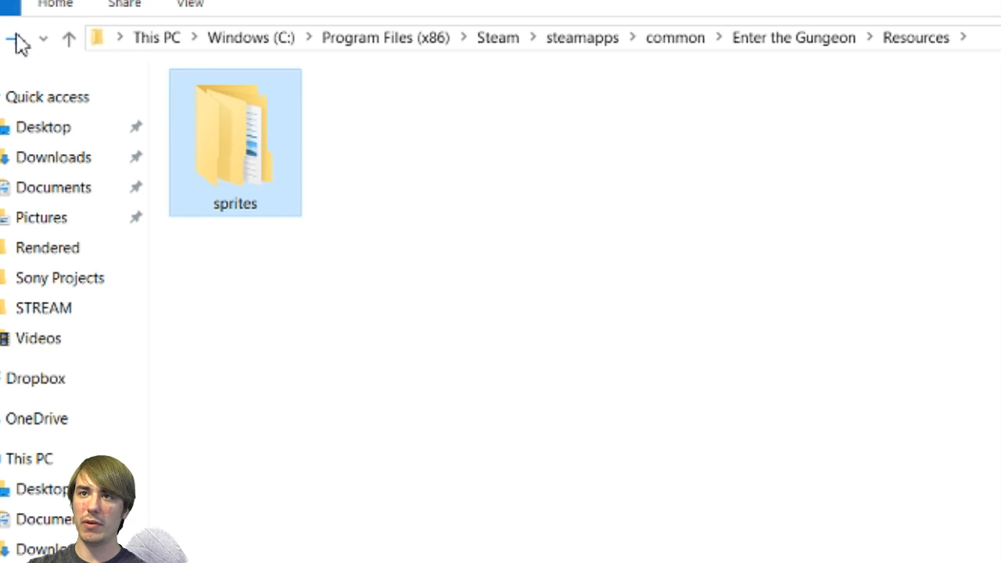
double_click(235, 141)
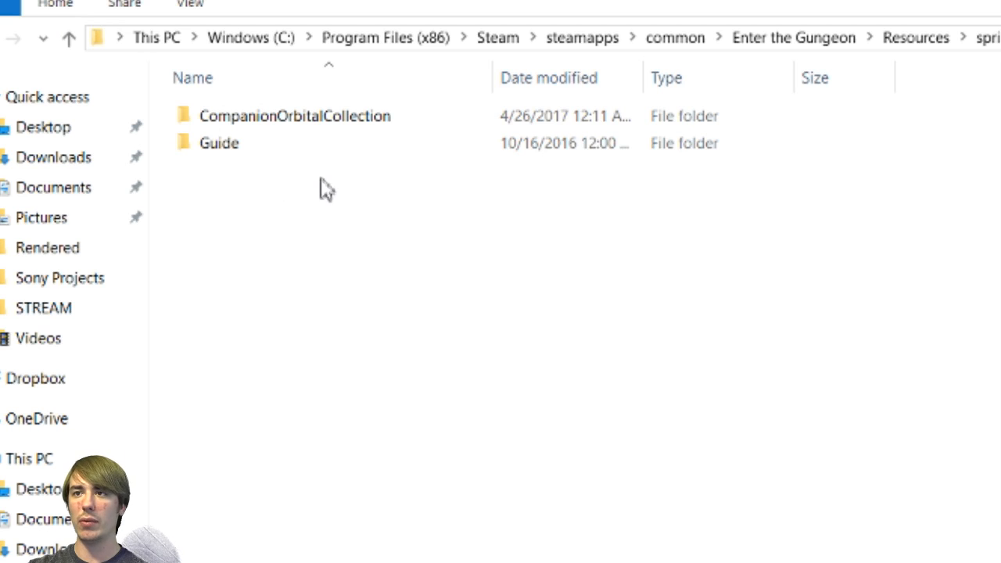
click(219, 143)
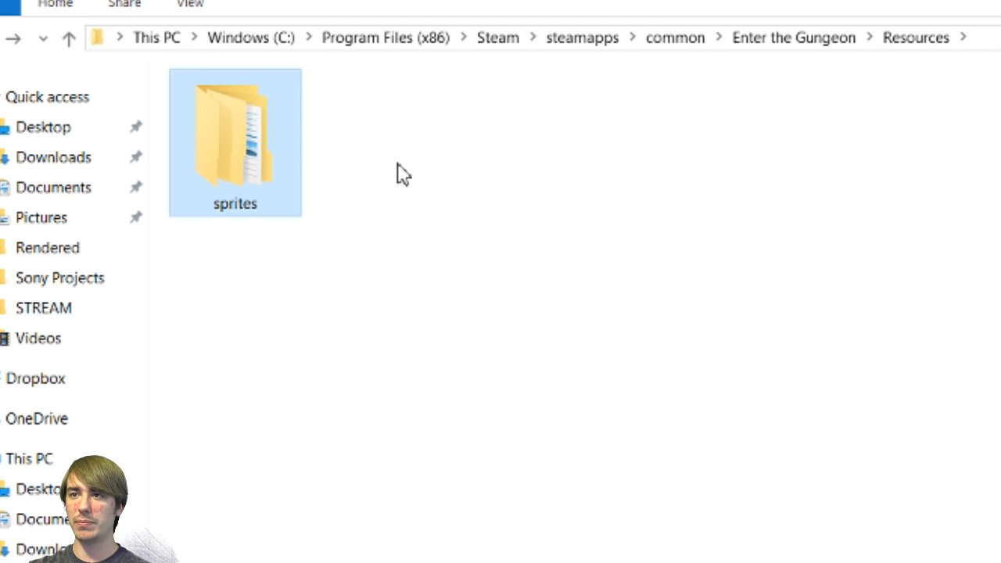
mouse_move(359, 178)
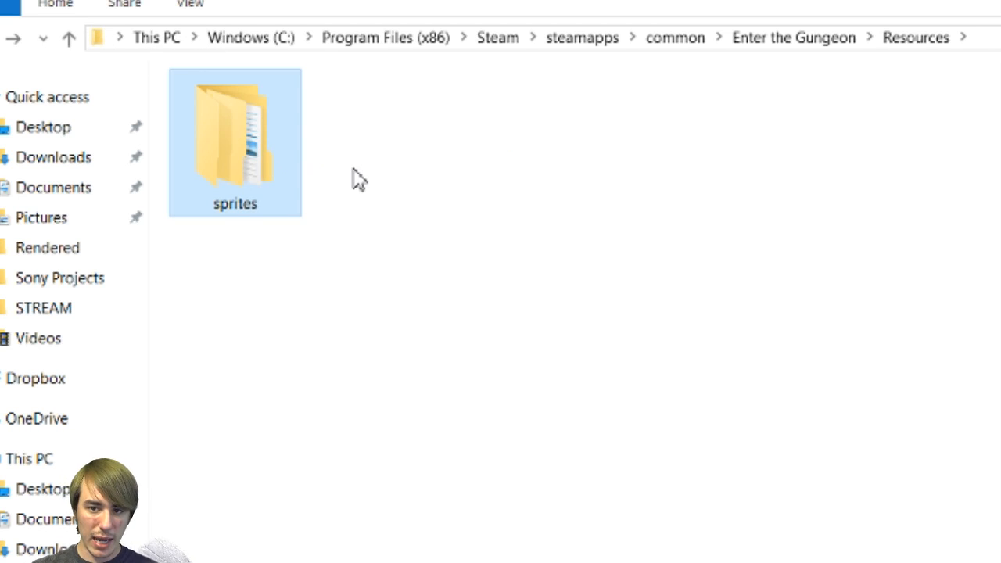